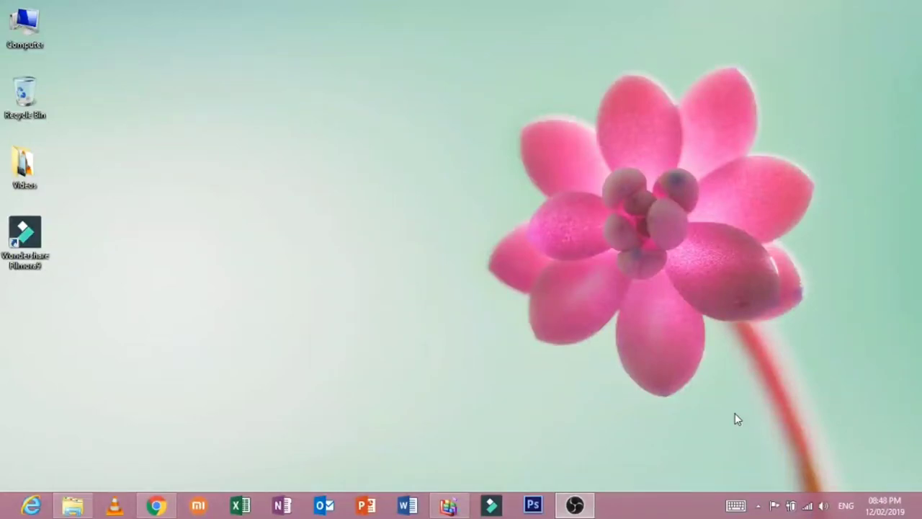
Launch Adobe Photoshop CS6 from the Windows taskbar
left_click(533, 504)
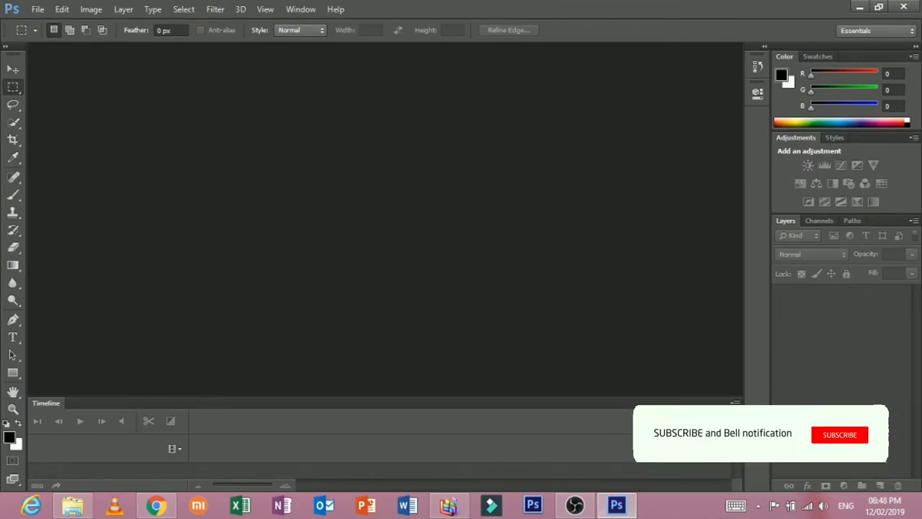
left_click(839, 435)
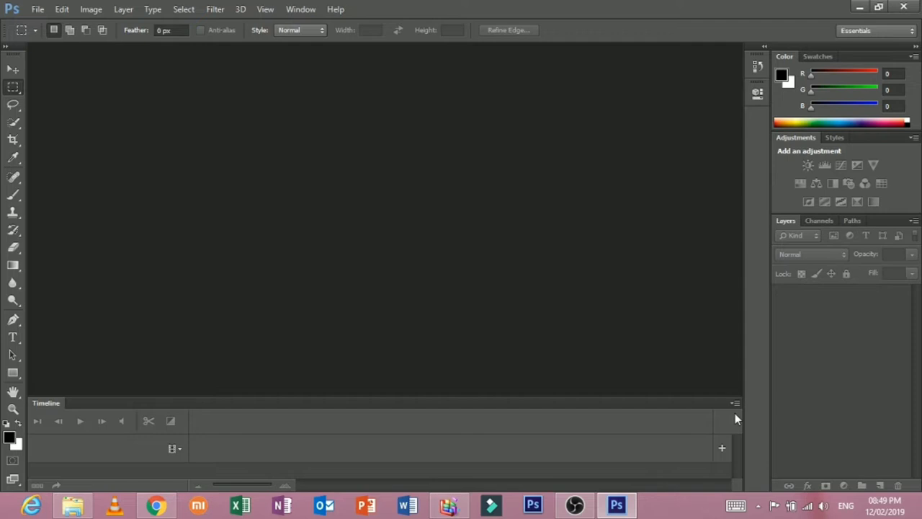
mouse_move(404, 75)
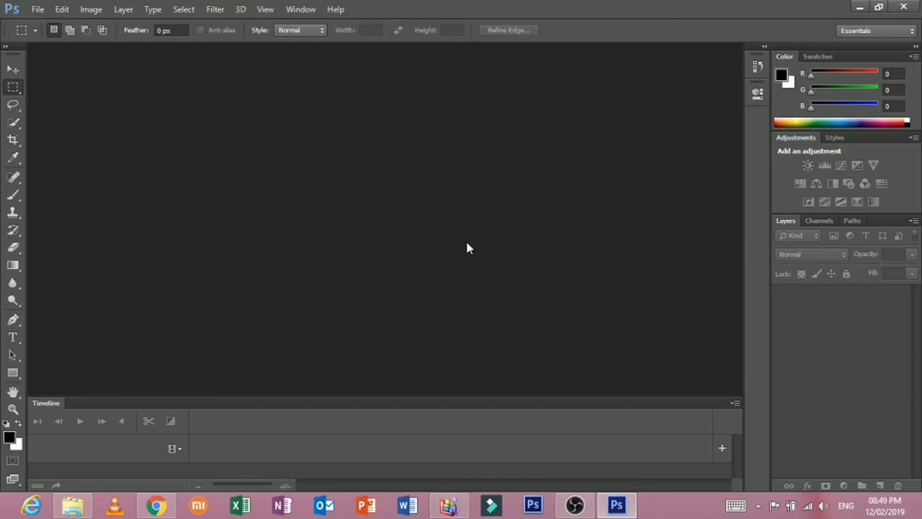
mouse_move(122, 94)
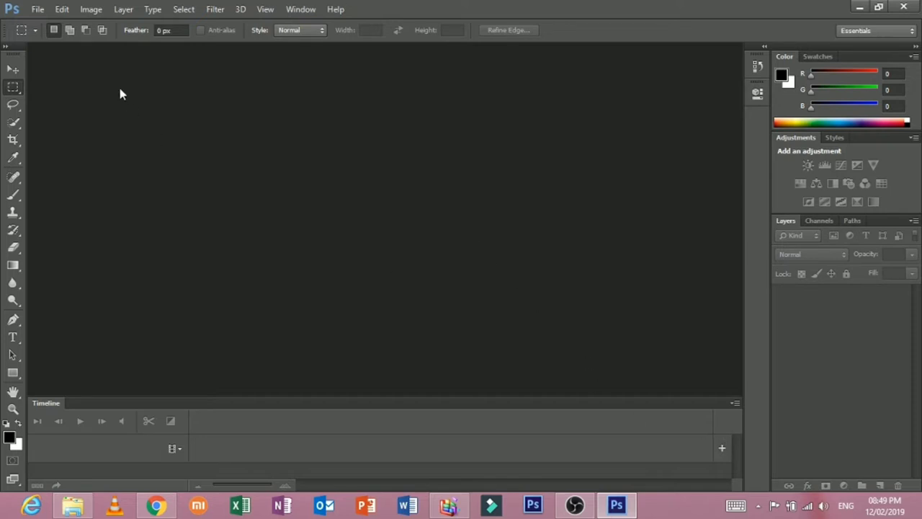
left_click(37, 9)
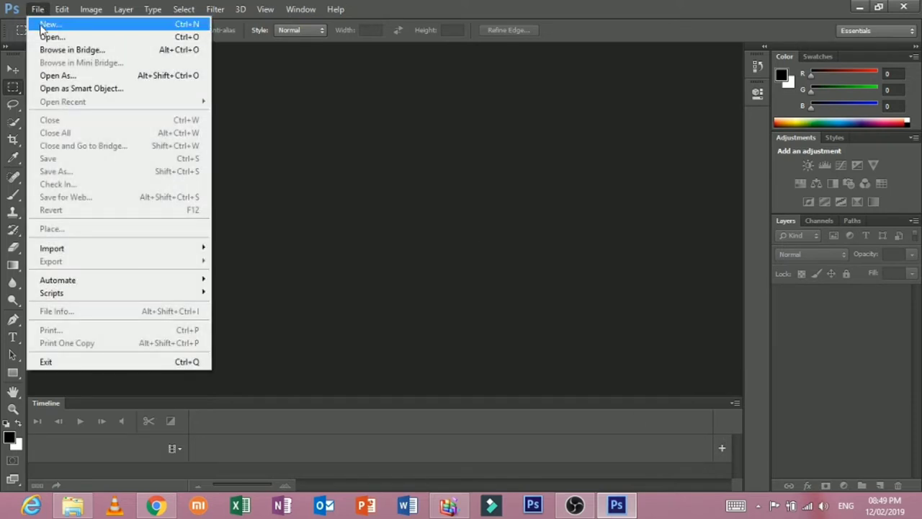
mouse_move(138, 34)
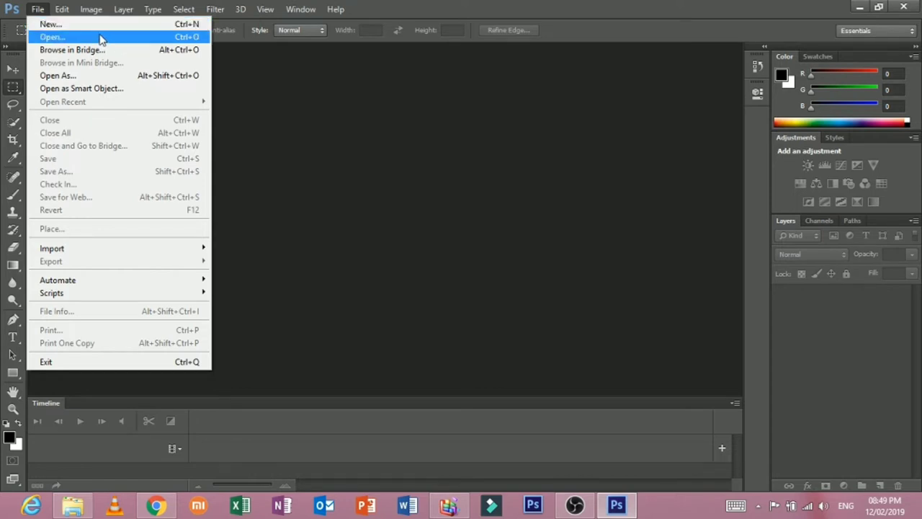
mouse_move(107, 47)
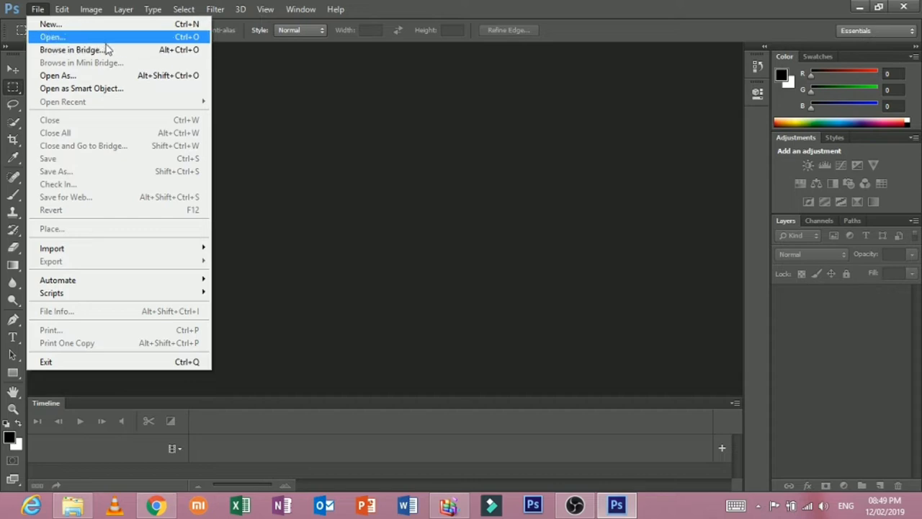
mouse_move(78, 75)
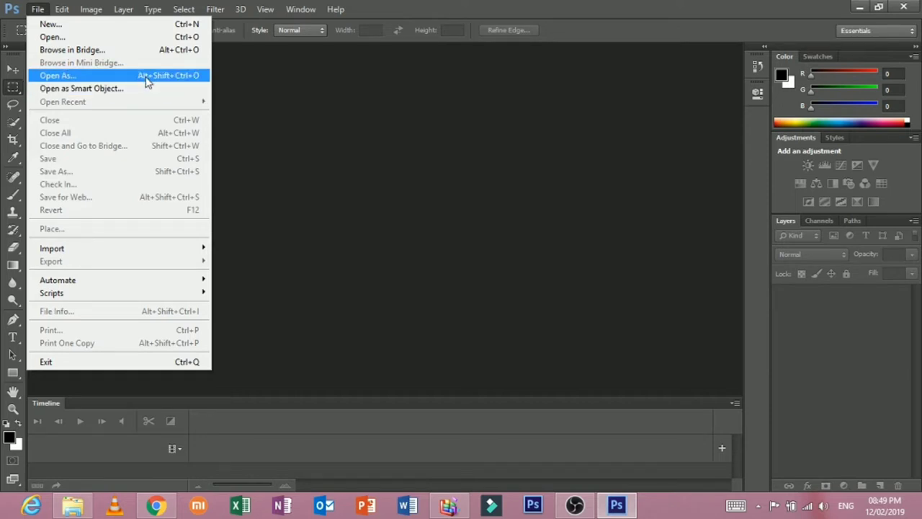
mouse_move(147, 84)
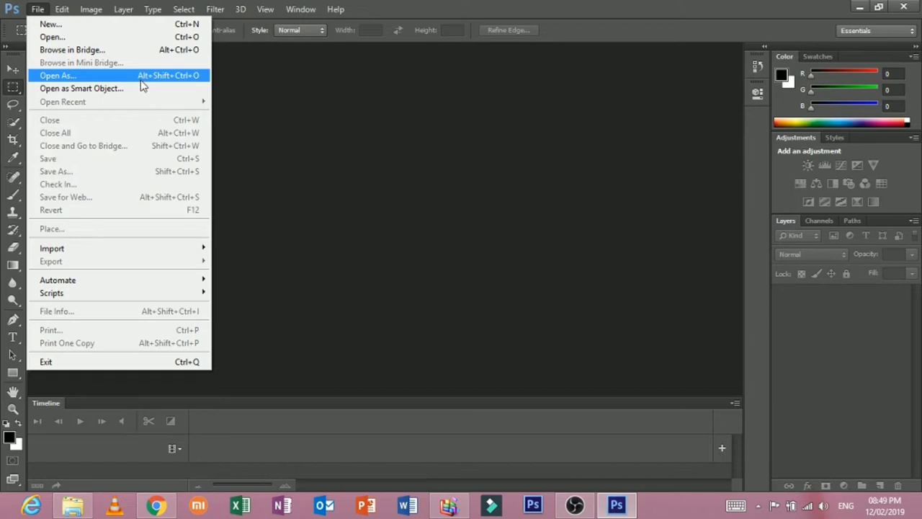
mouse_move(106, 146)
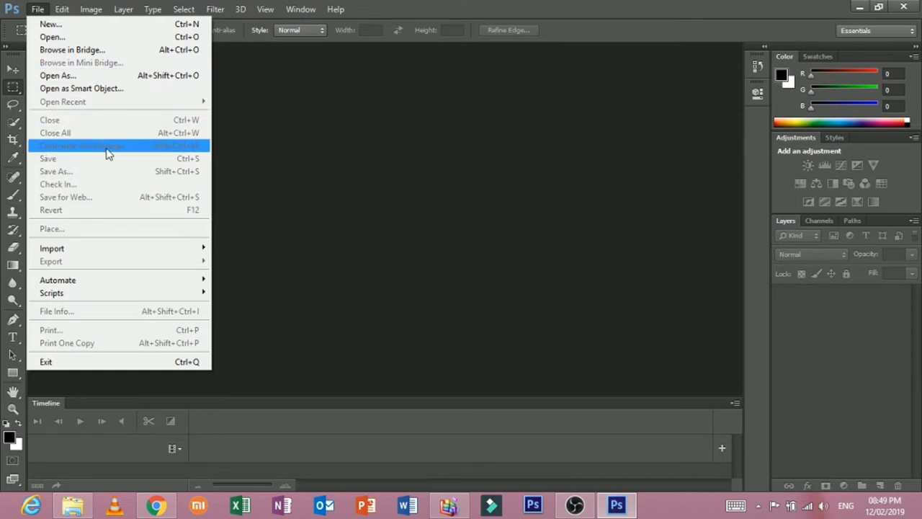
mouse_move(98, 172)
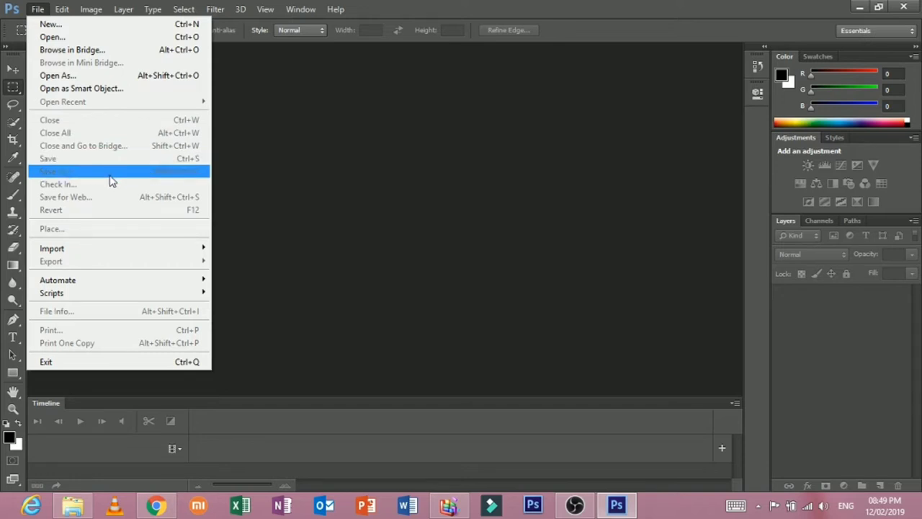
mouse_move(113, 184)
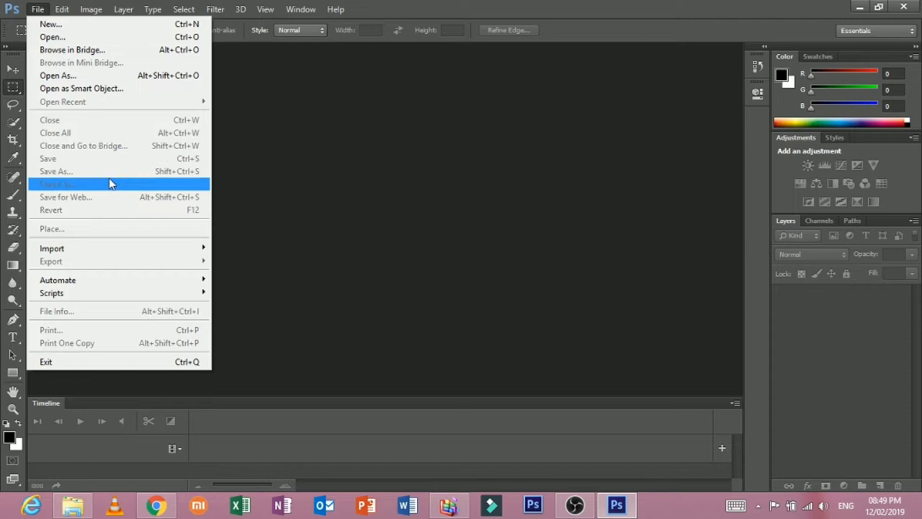
mouse_move(79, 184)
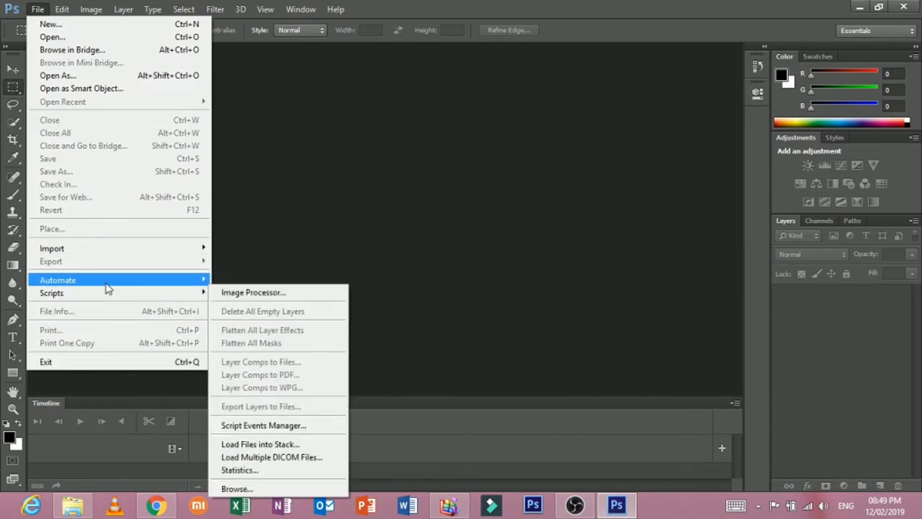
left_click(62, 9)
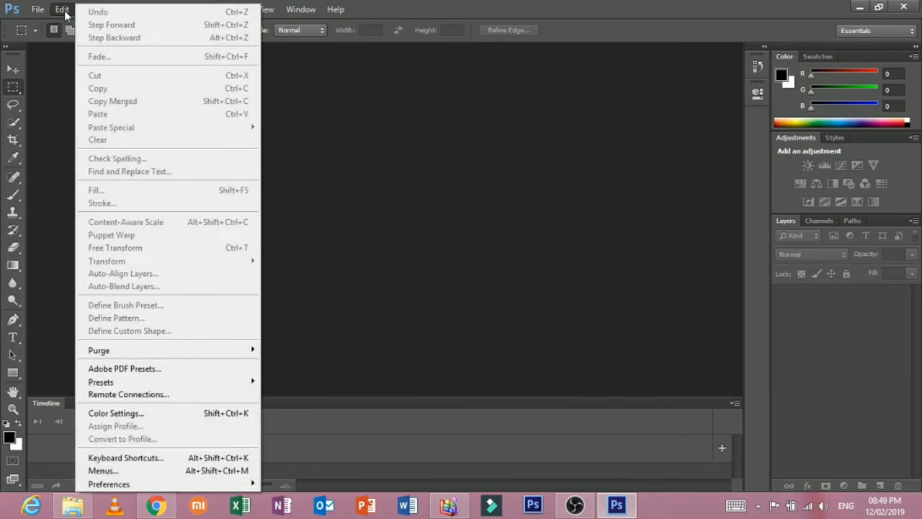
mouse_move(125, 458)
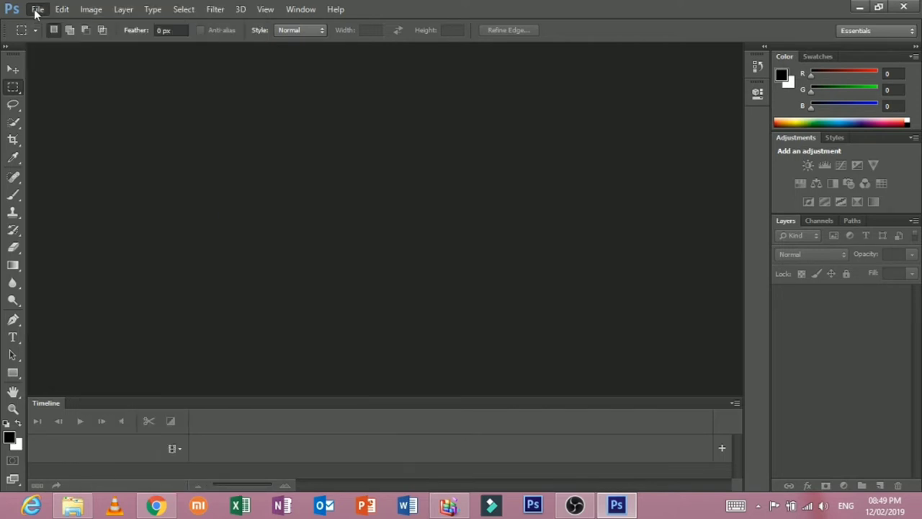
Create a new document keeping the Default Photoshop Size preset
left_click(38, 8)
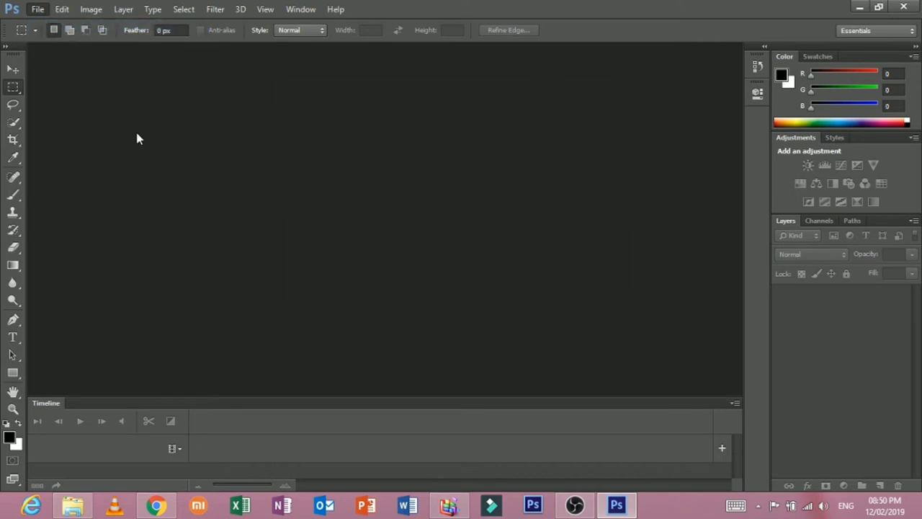
left_click(38, 8)
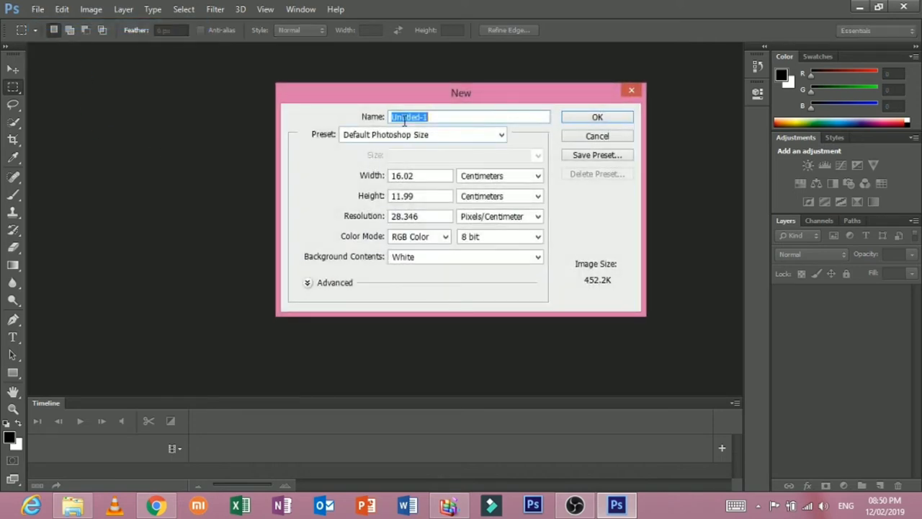
mouse_move(445, 141)
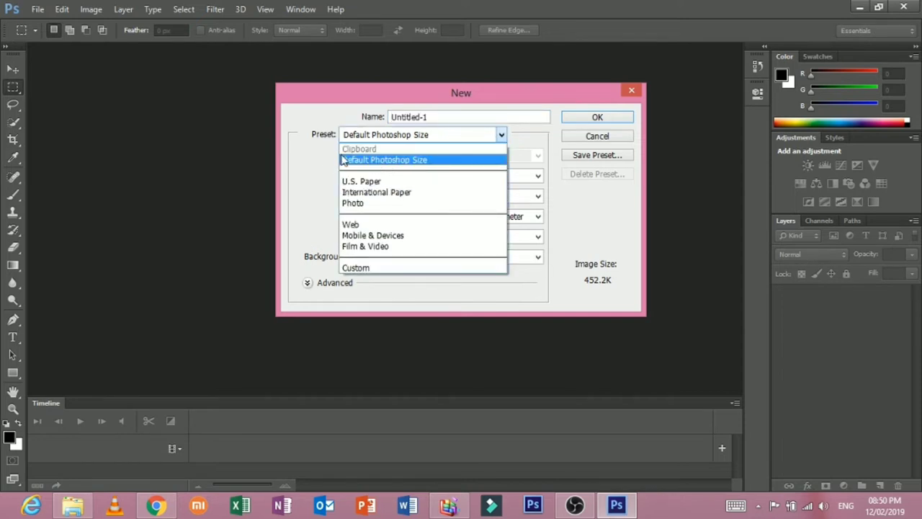
left_click(360, 181)
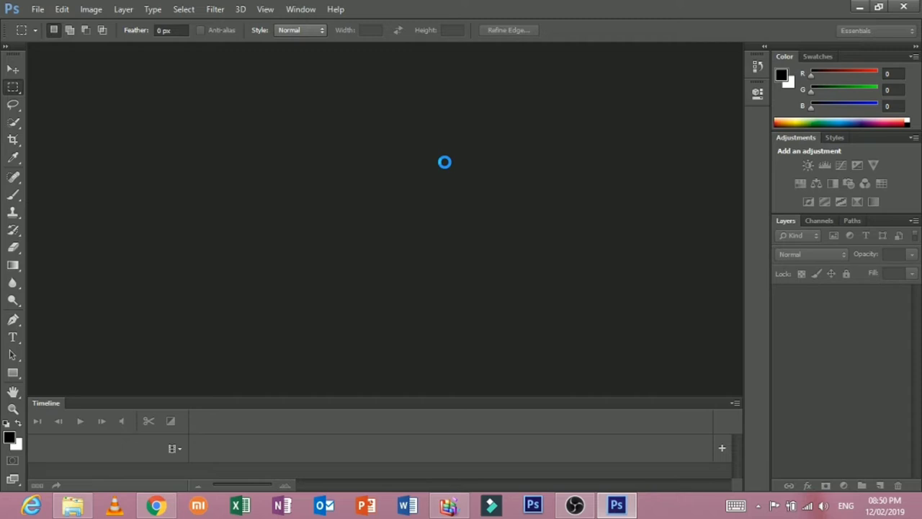
mouse_move(416, 167)
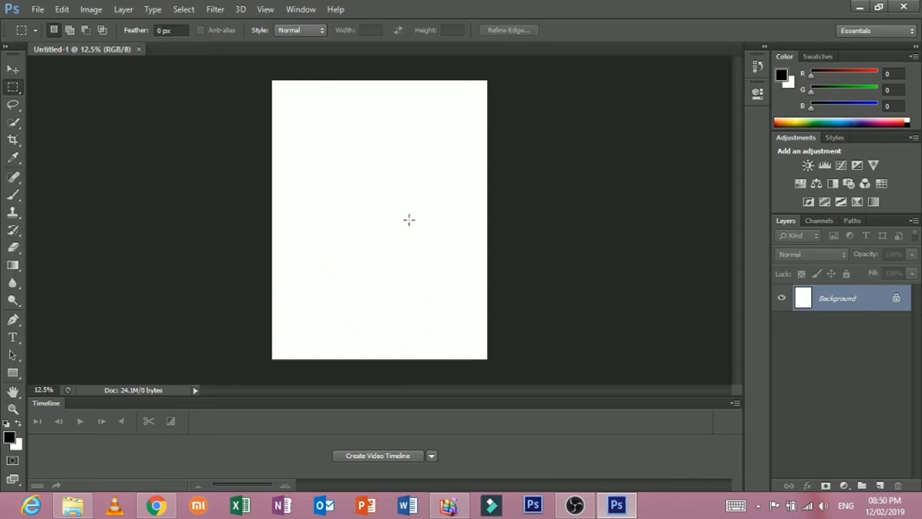
mouse_move(141, 326)
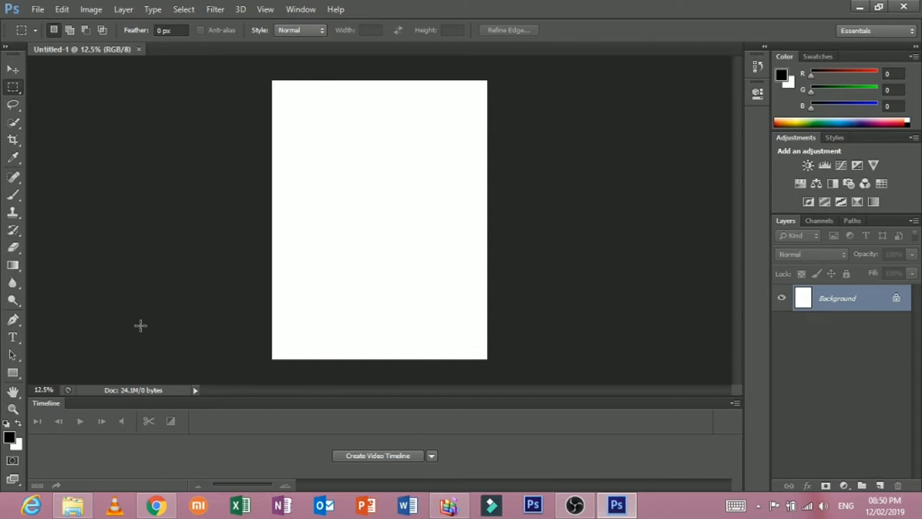
Close the Timeline panel from its panel menu
left_click(734, 403)
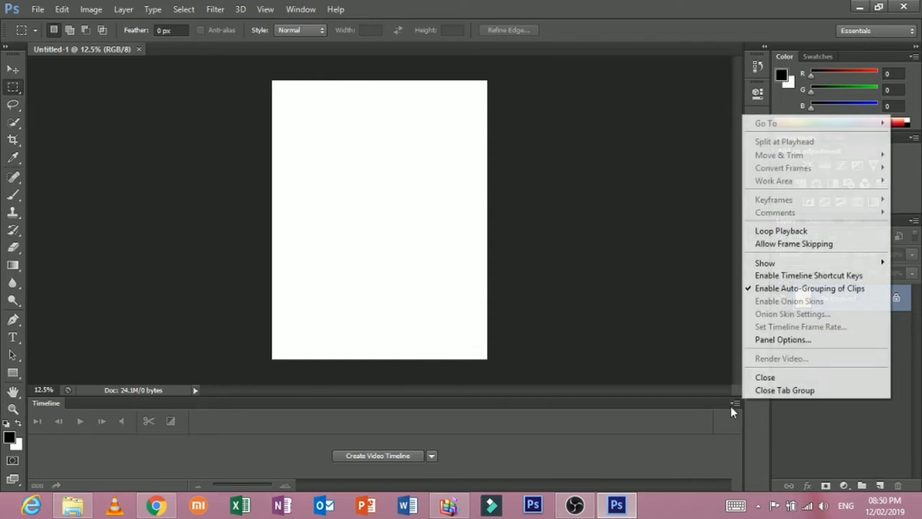
mouse_move(776, 377)
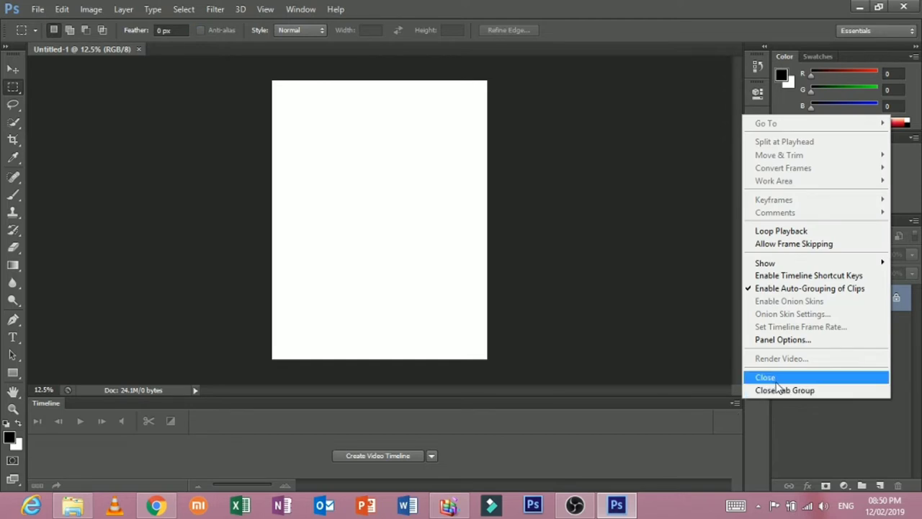
left_click(765, 377)
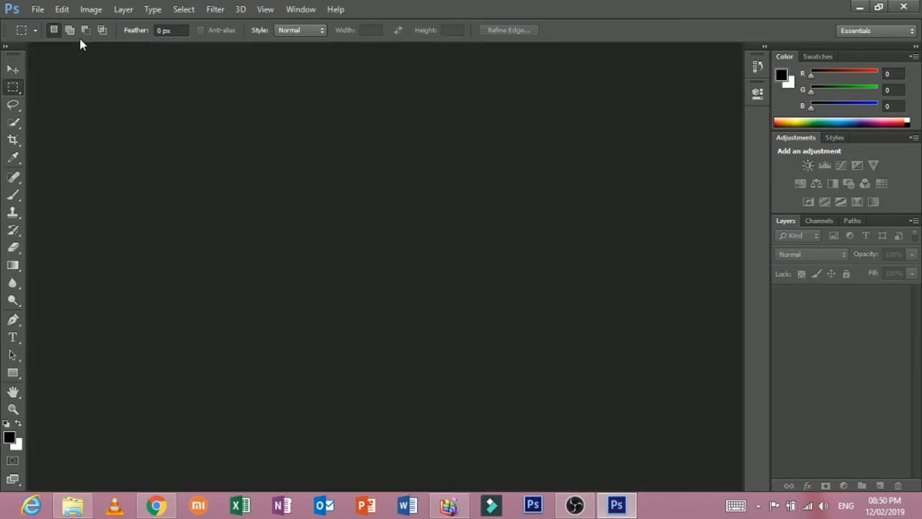
Start a new document and browse the Web, Mobile & Devices, Photo and U.S. Paper presets
left_click(38, 9)
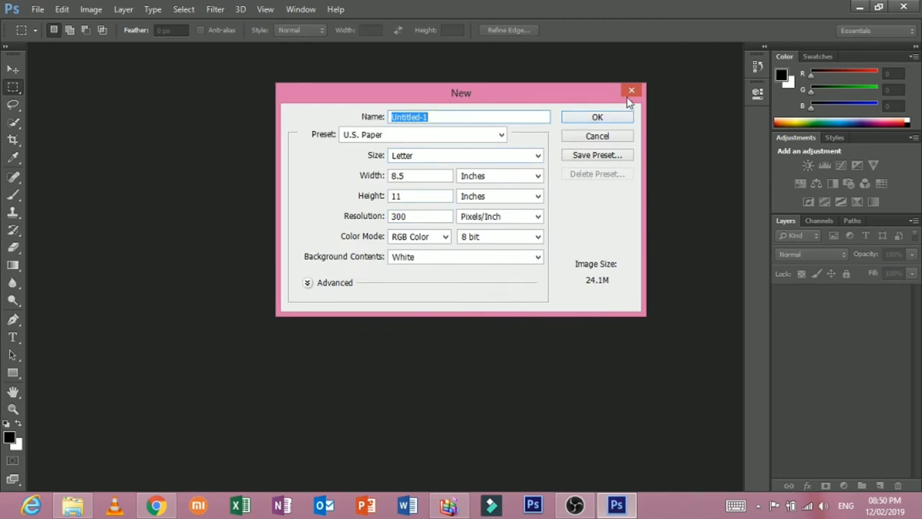
left_click(631, 89)
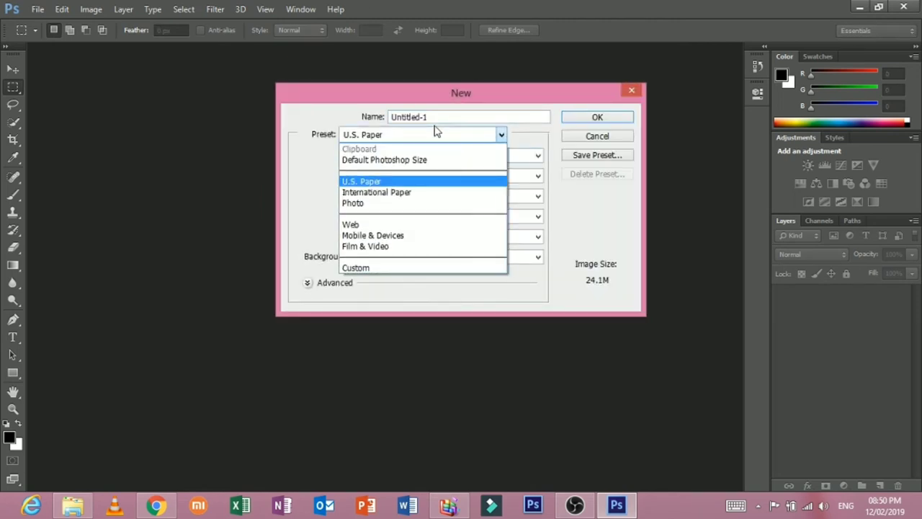
left_click(352, 225)
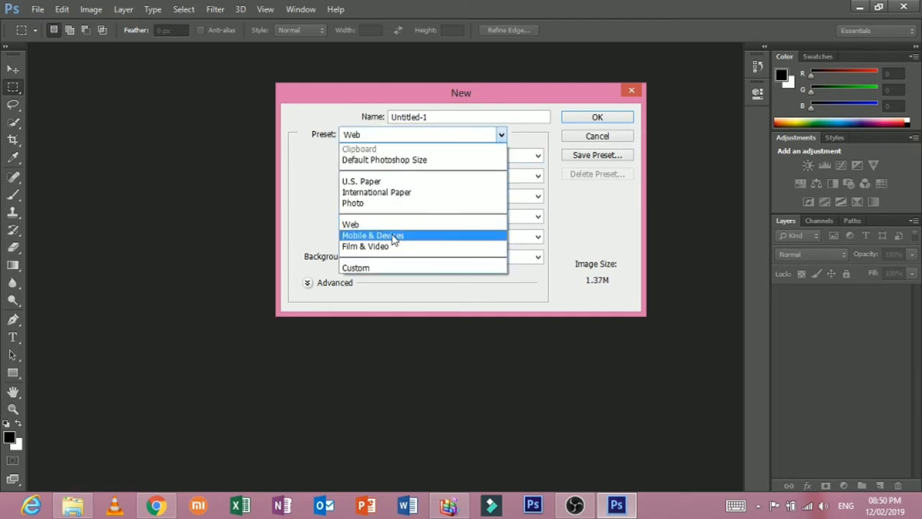
left_click(372, 235)
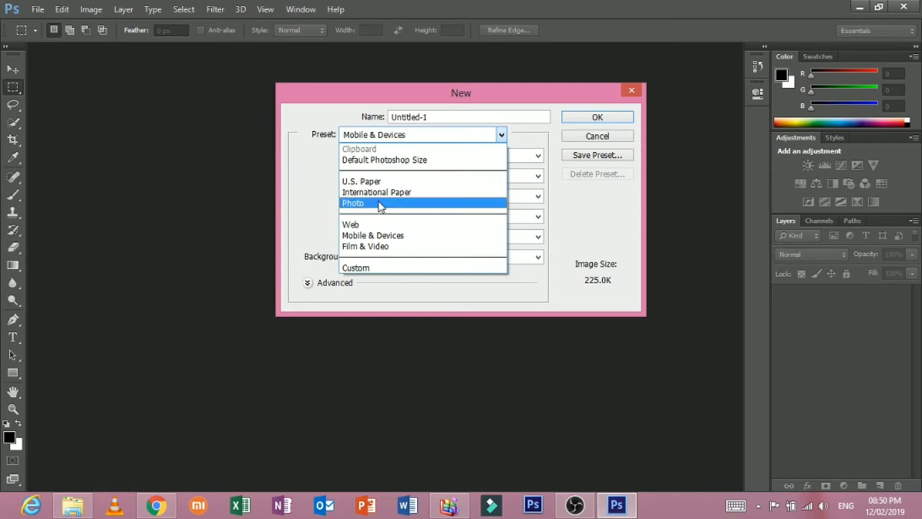
left_click(353, 202)
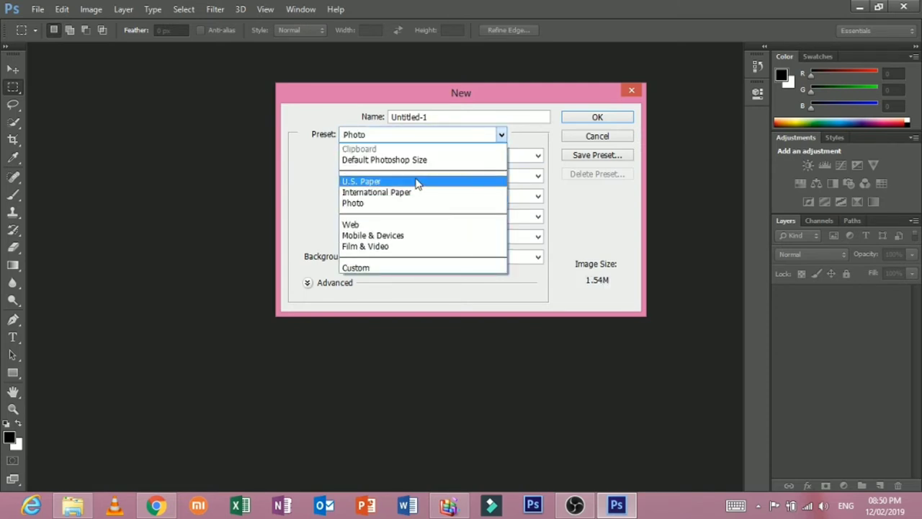
left_click(361, 182)
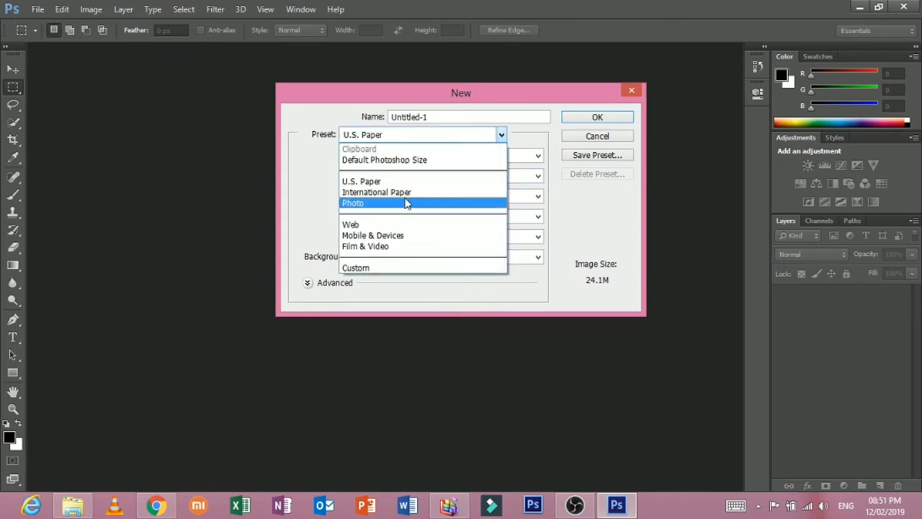
left_click(350, 225)
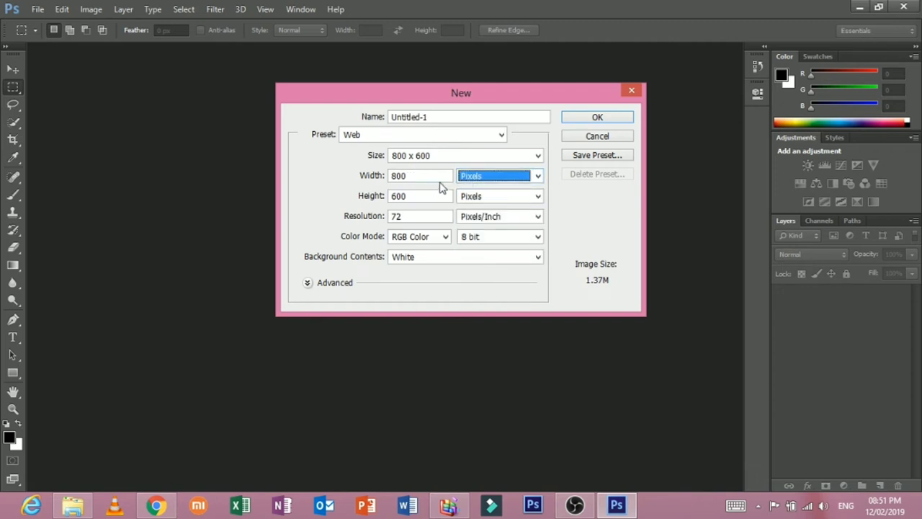
Create the document with a custom width of 1080 and height of 720 pixels
left_click(421, 176)
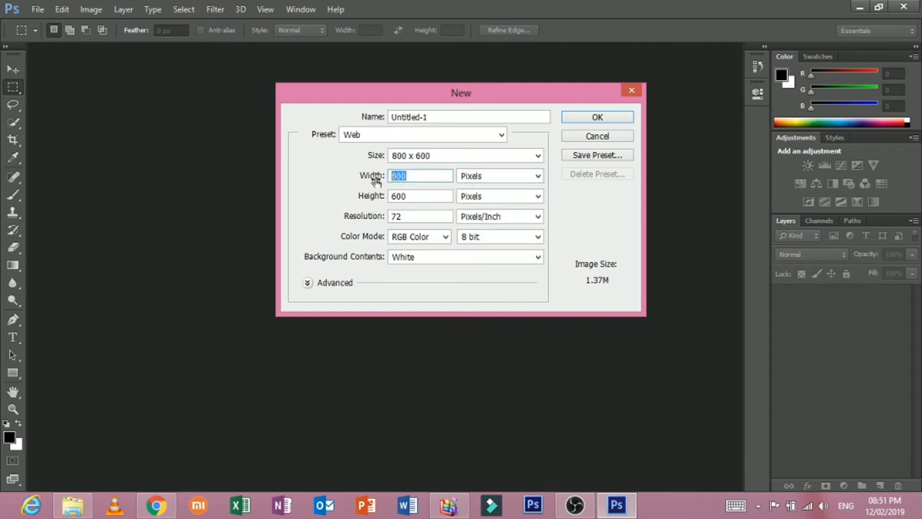
type("10")
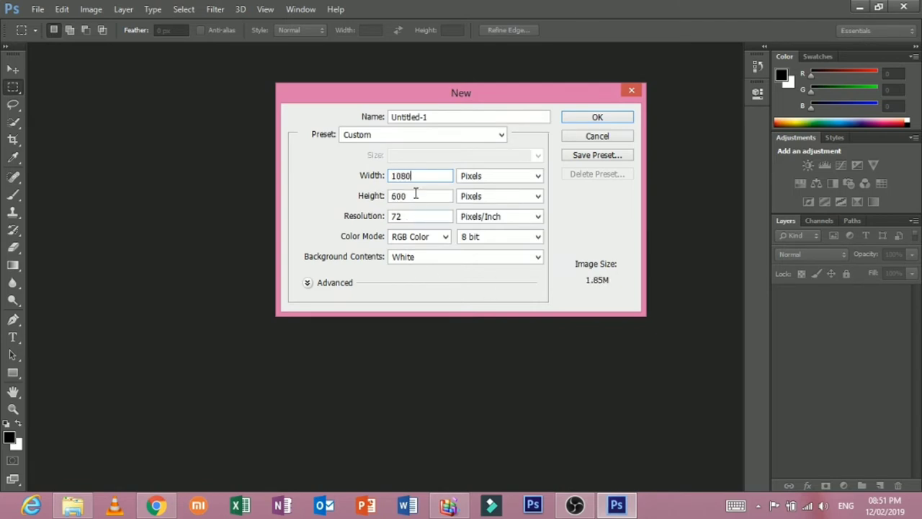
left_click(420, 196)
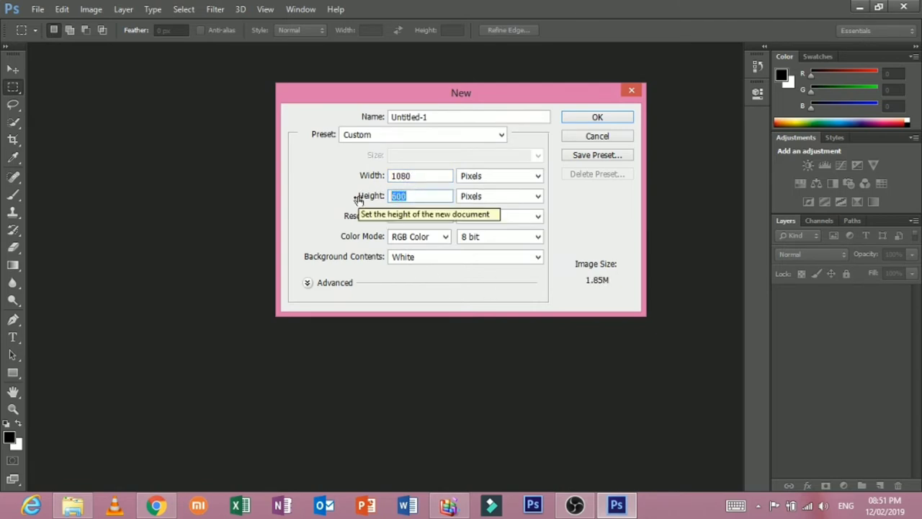
type("72")
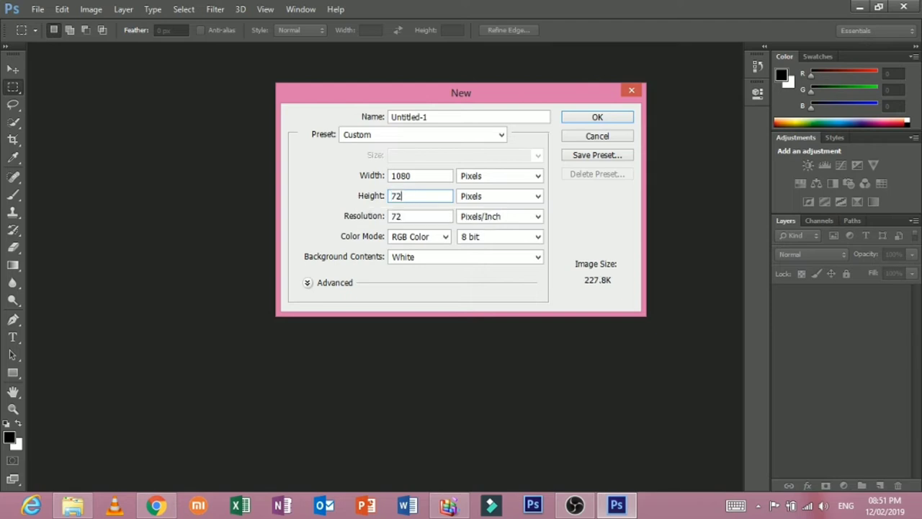
left_click(596, 117)
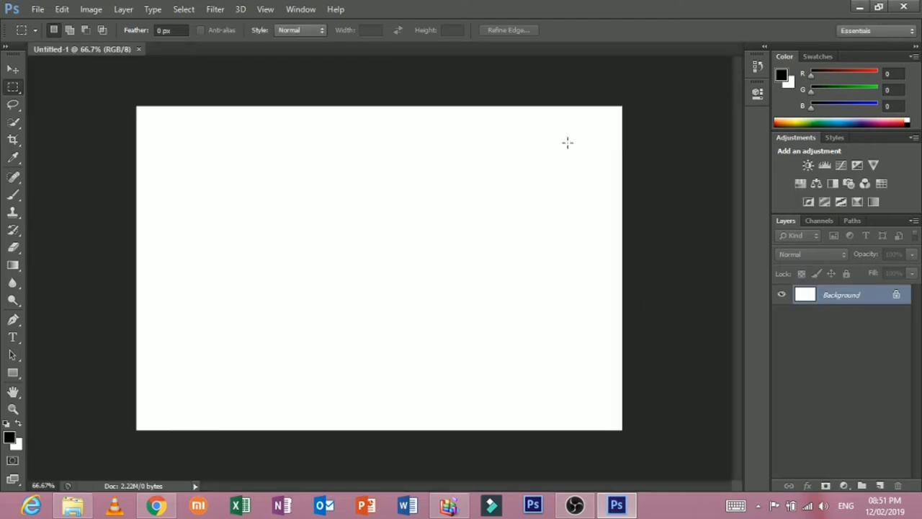
mouse_move(378, 156)
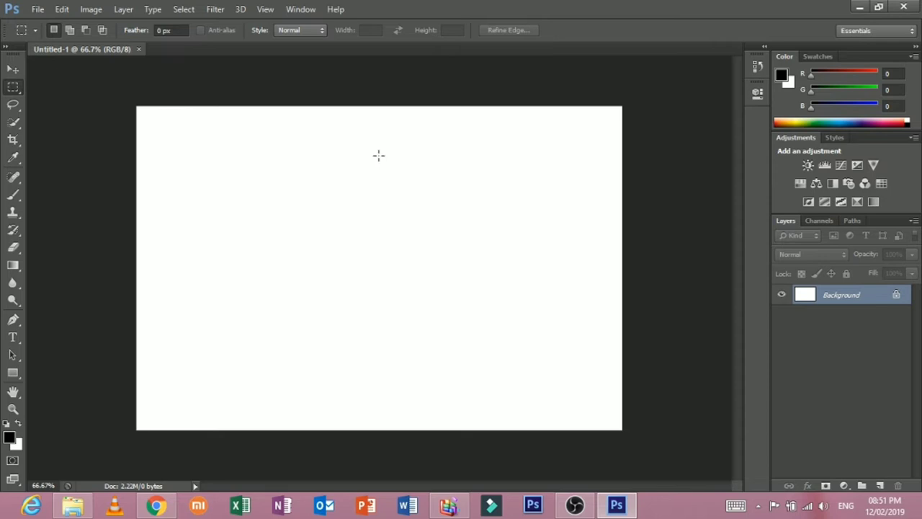
mouse_move(23, 58)
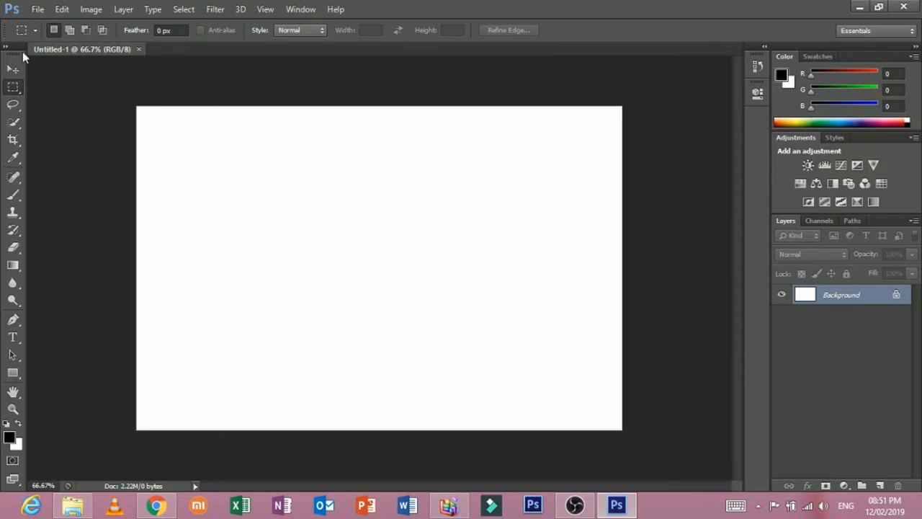
mouse_move(271, 199)
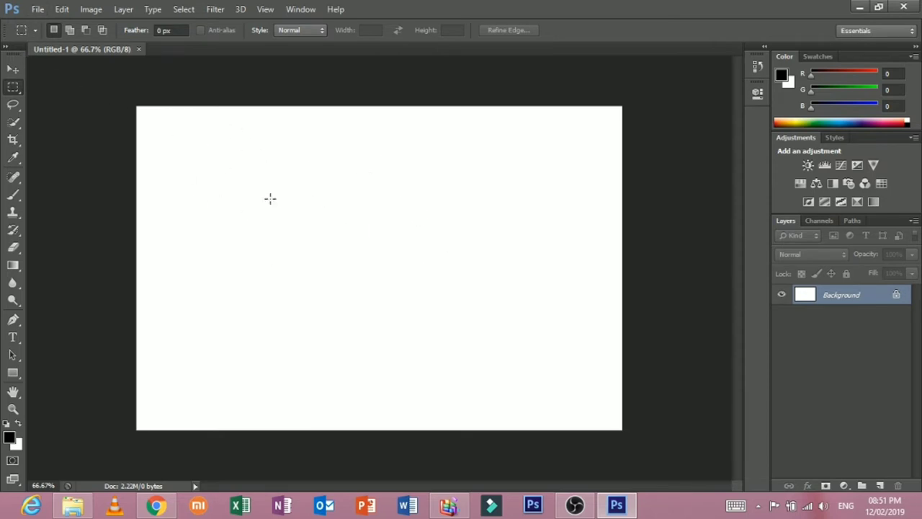
Close the 1080 × 720 document and bring up the File commands
left_click(38, 9)
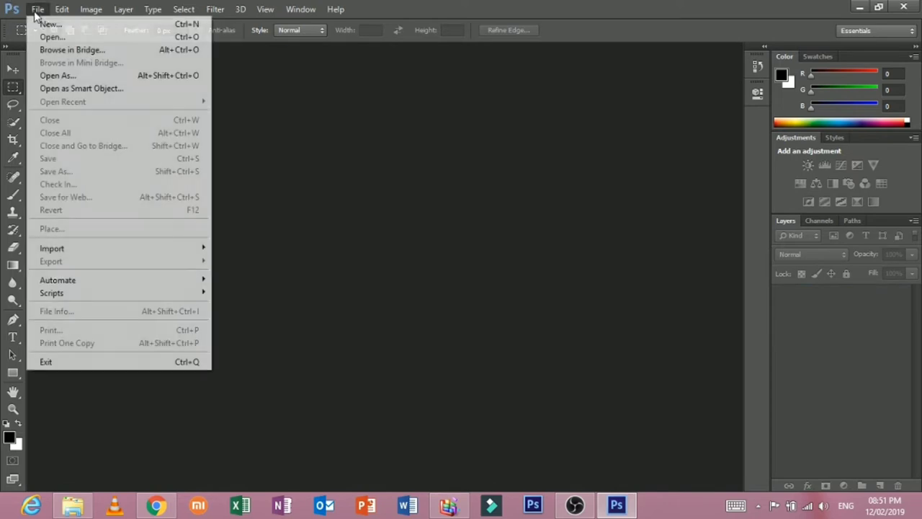
Create a new blank white document 1920 pixels wide by 1080 pixels high
left_click(50, 23)
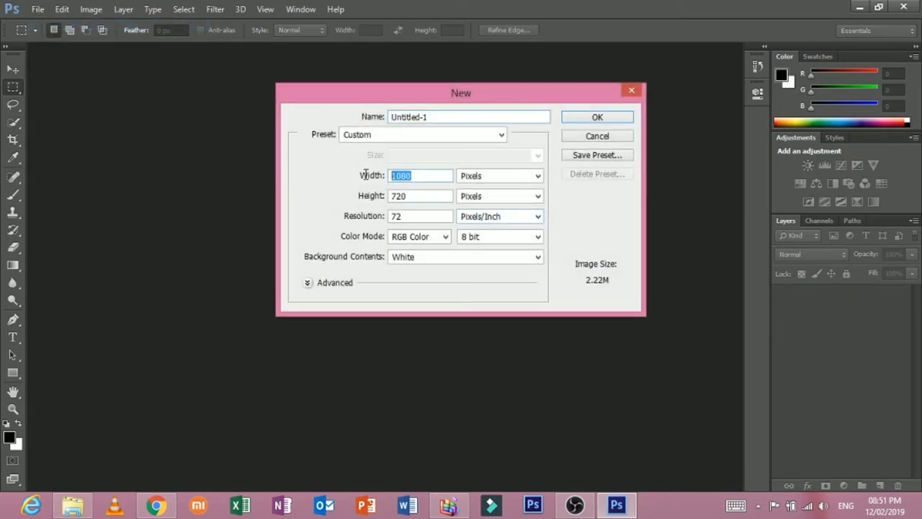
type("1920")
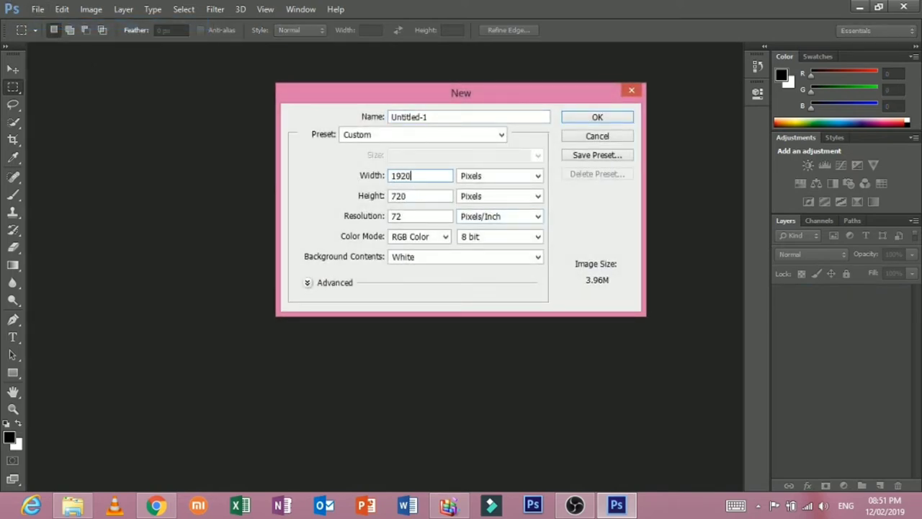
left_click(421, 196)
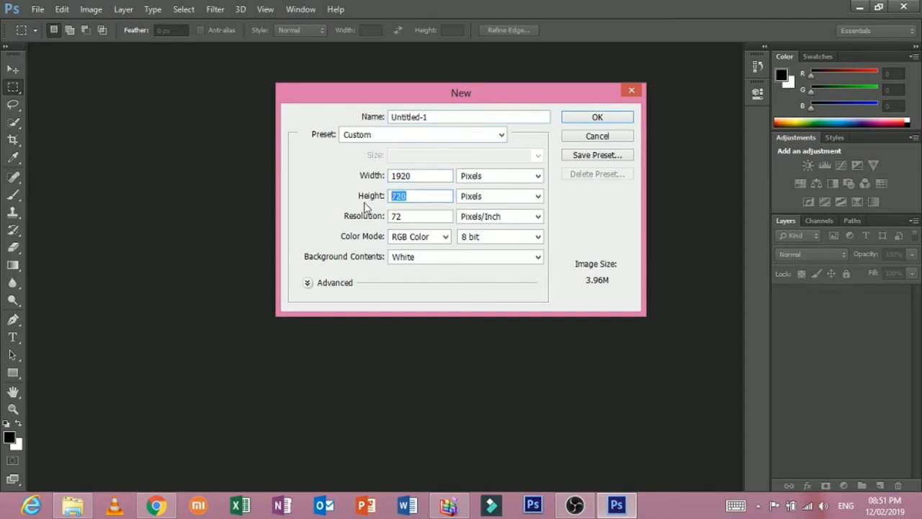
type("1082")
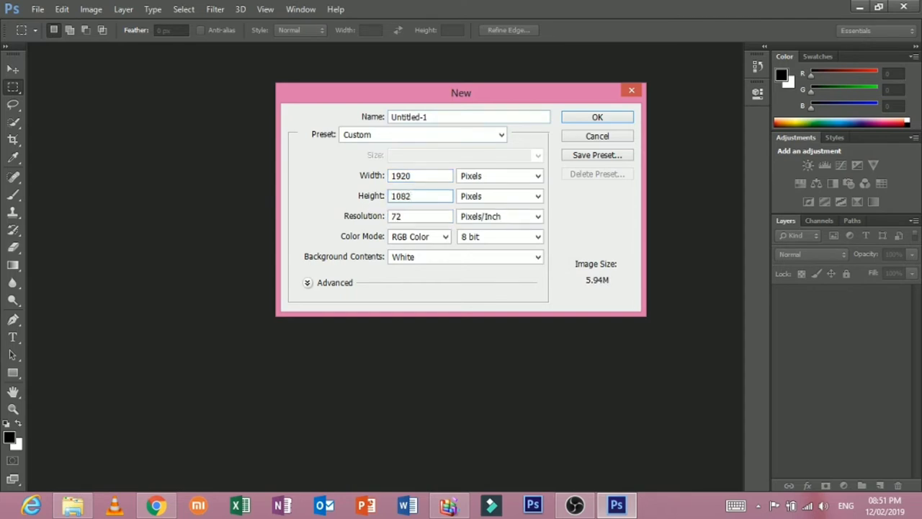
type("1080")
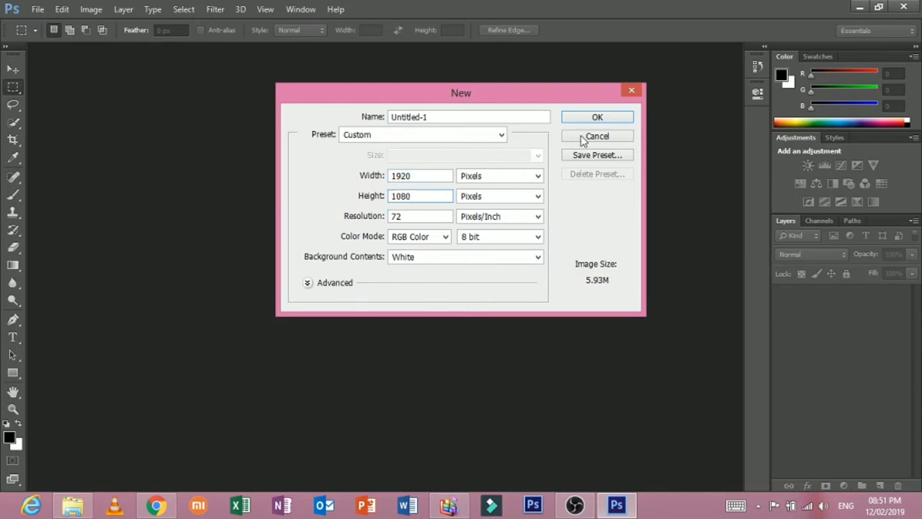
left_click(597, 116)
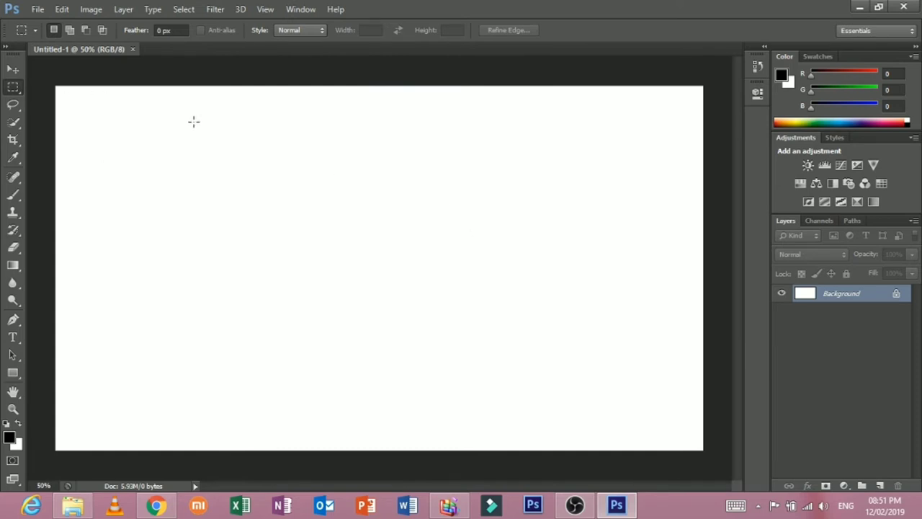
mouse_move(340, 217)
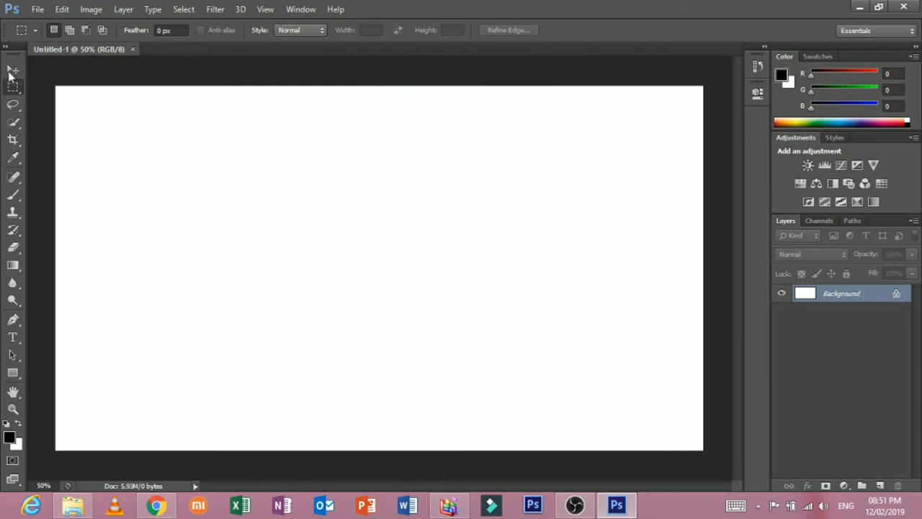
Browse the Edit, Image, Layer, Type, Select, Filter and 3D menus without changing the document
left_click(62, 8)
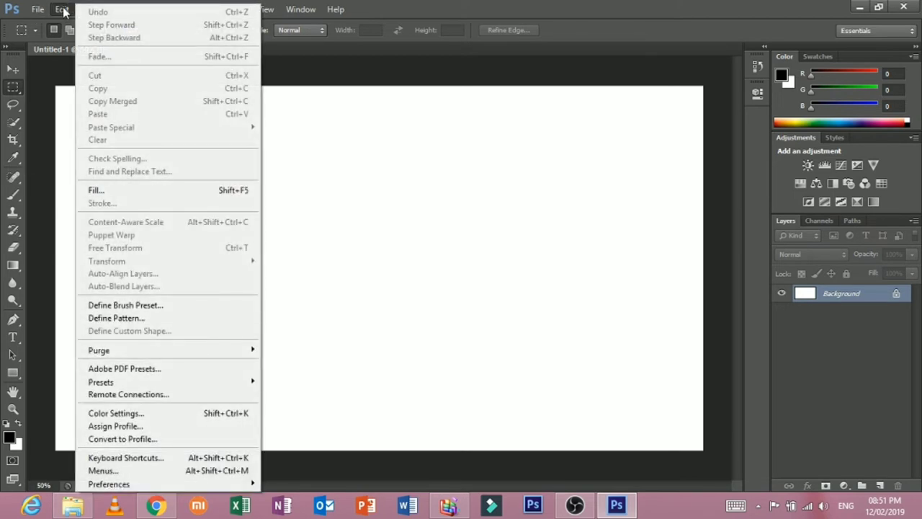
mouse_move(184, 190)
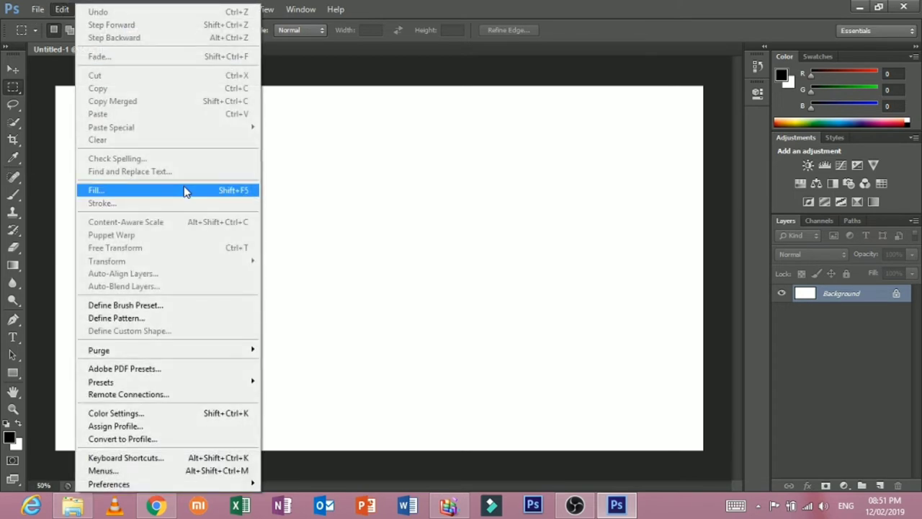
left_click(91, 8)
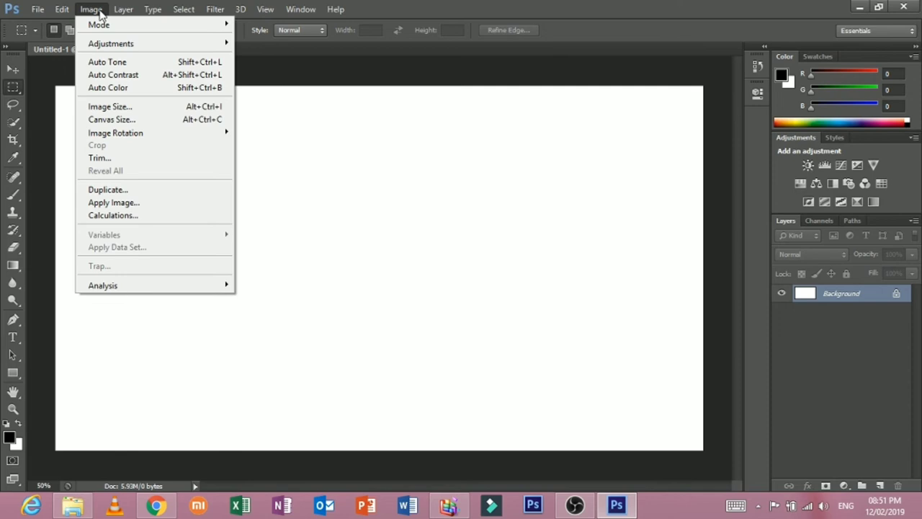
mouse_move(111, 43)
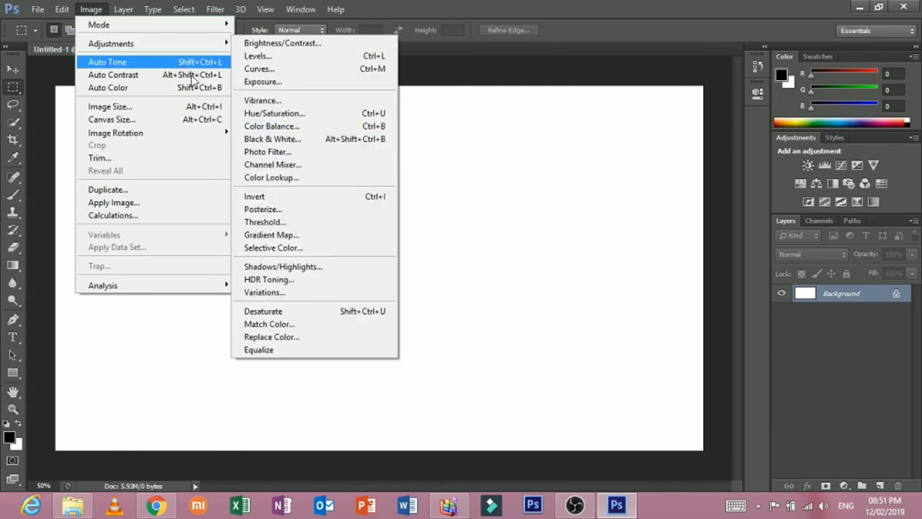
left_click(124, 8)
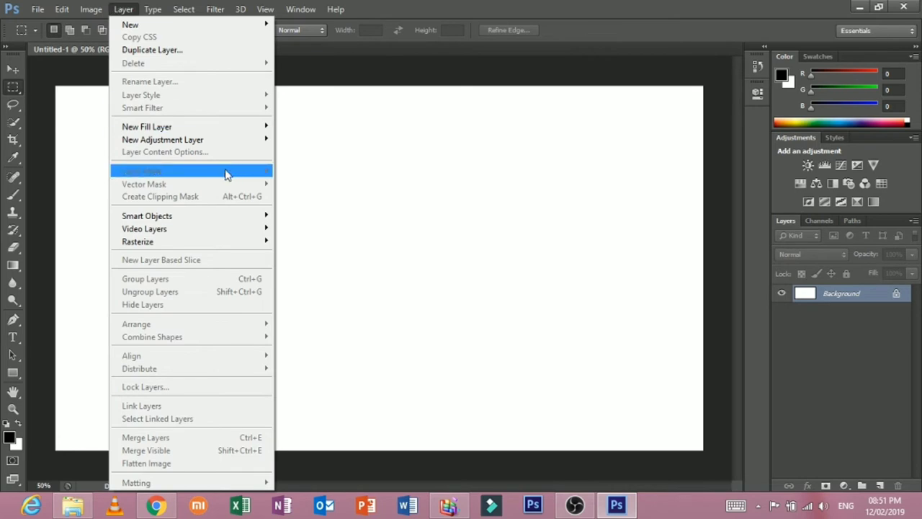
left_click(153, 9)
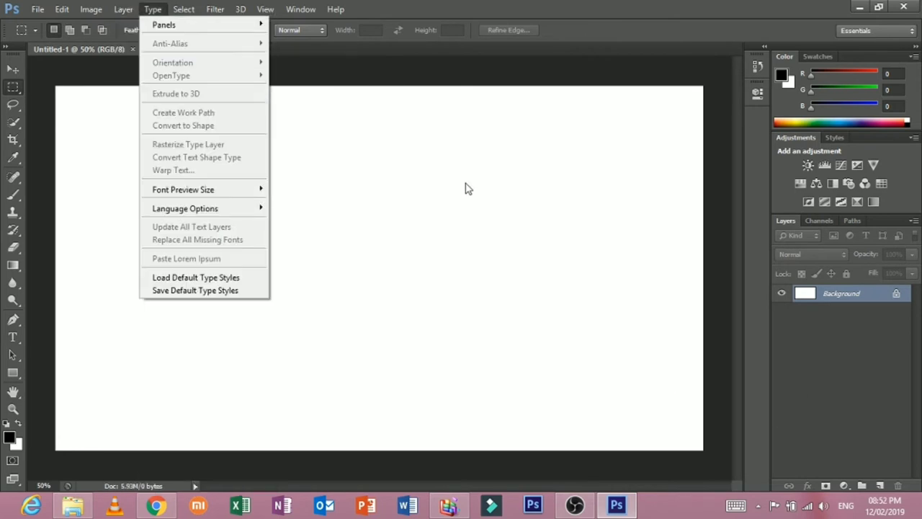
left_click(183, 9)
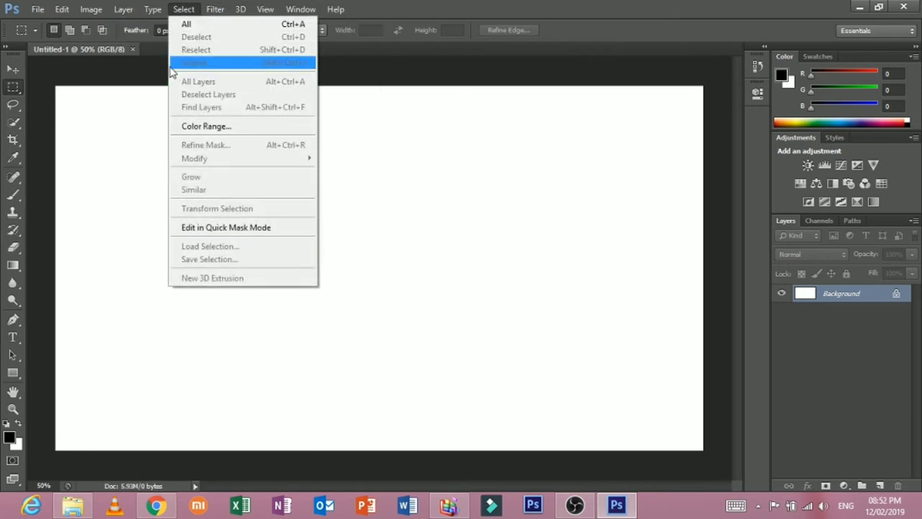
left_click(215, 8)
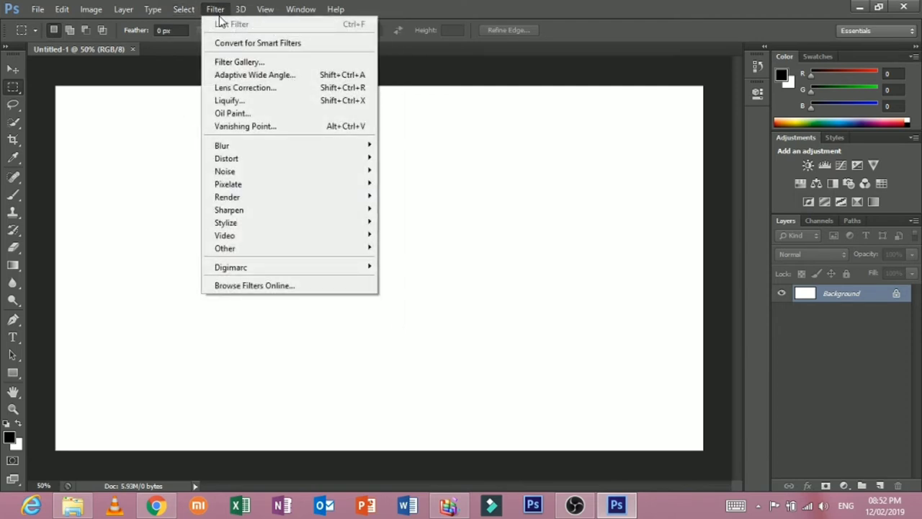
mouse_move(252, 109)
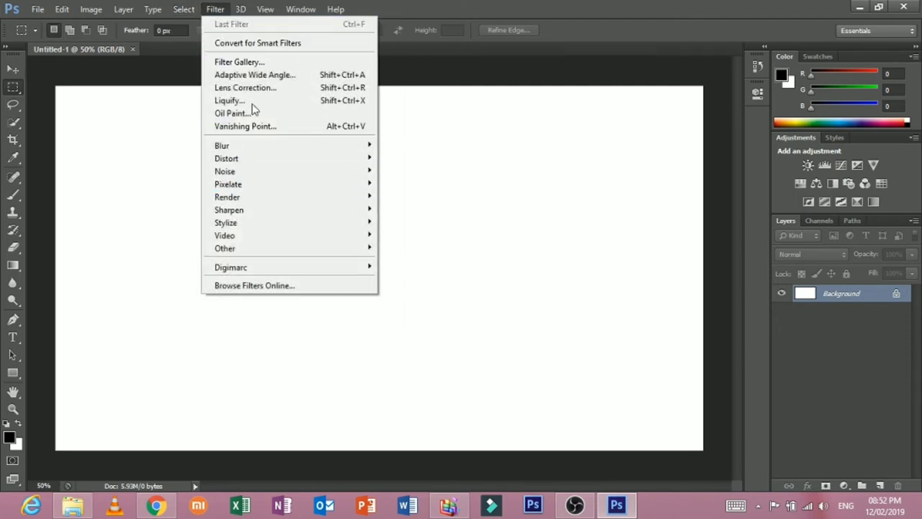
mouse_move(225, 222)
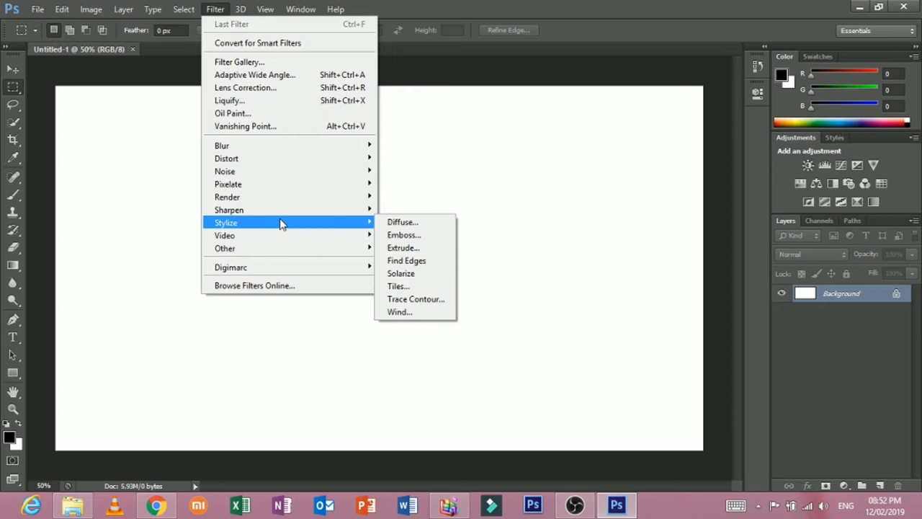
left_click(241, 9)
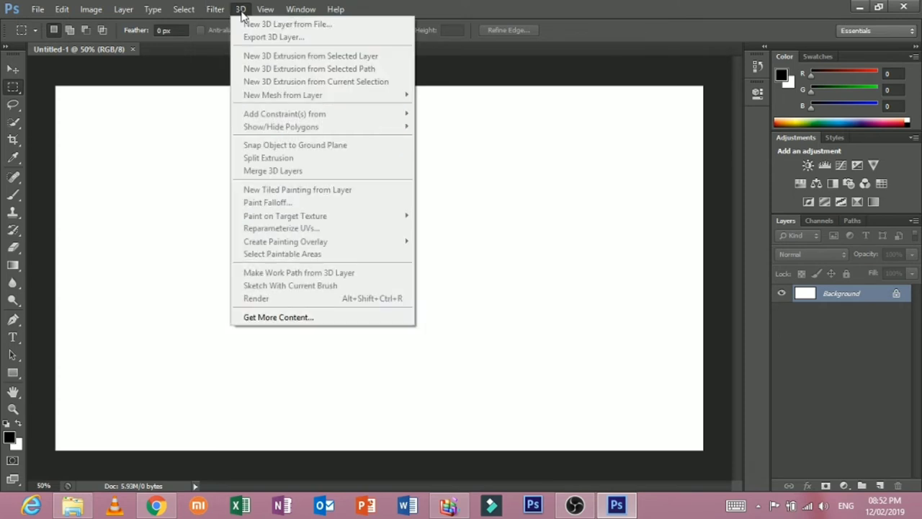
Browse View, show the Timeline panel via Window, hide it again and reach the Help options
left_click(265, 8)
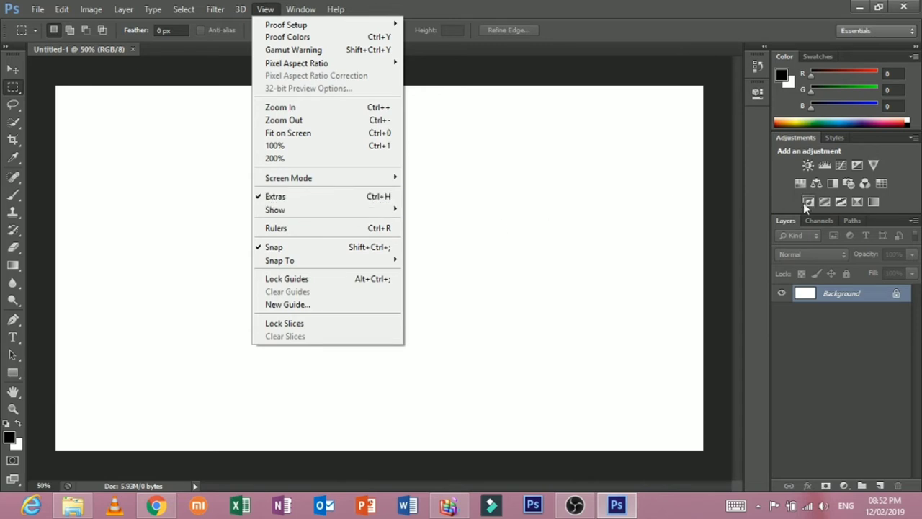
mouse_move(310, 228)
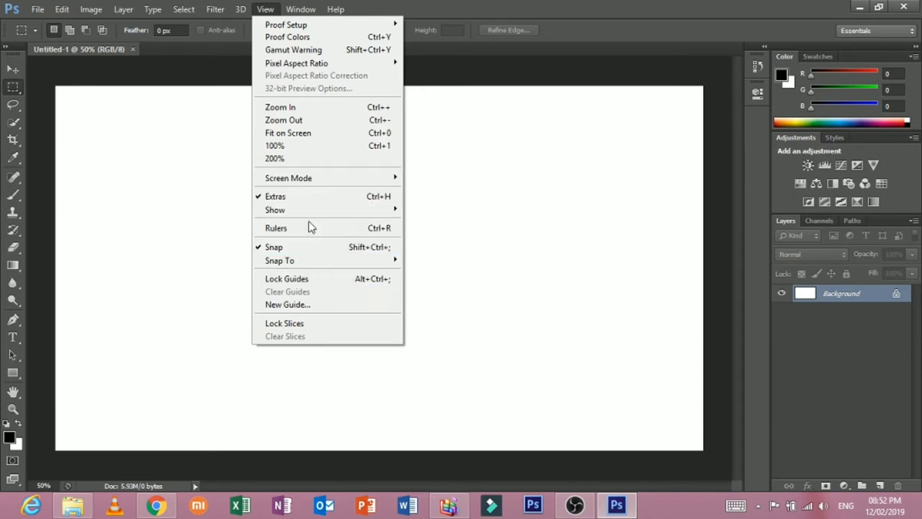
left_click(299, 9)
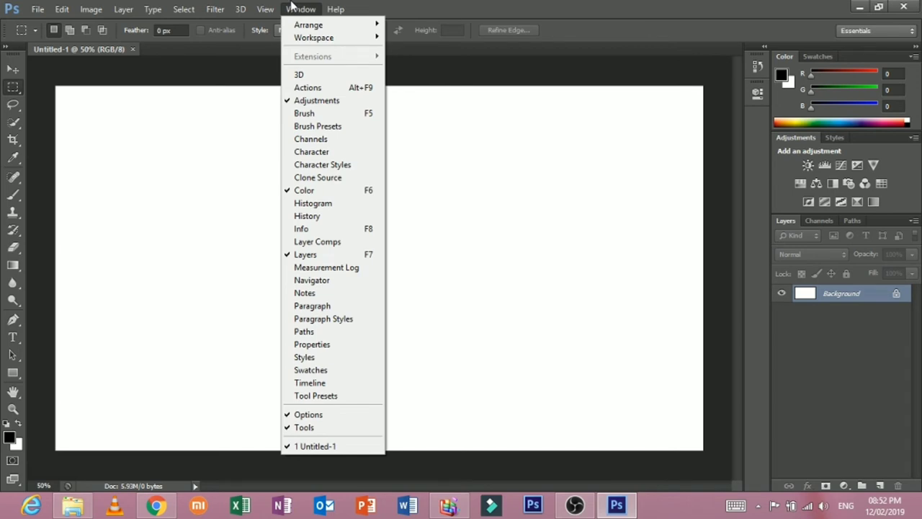
mouse_move(324, 254)
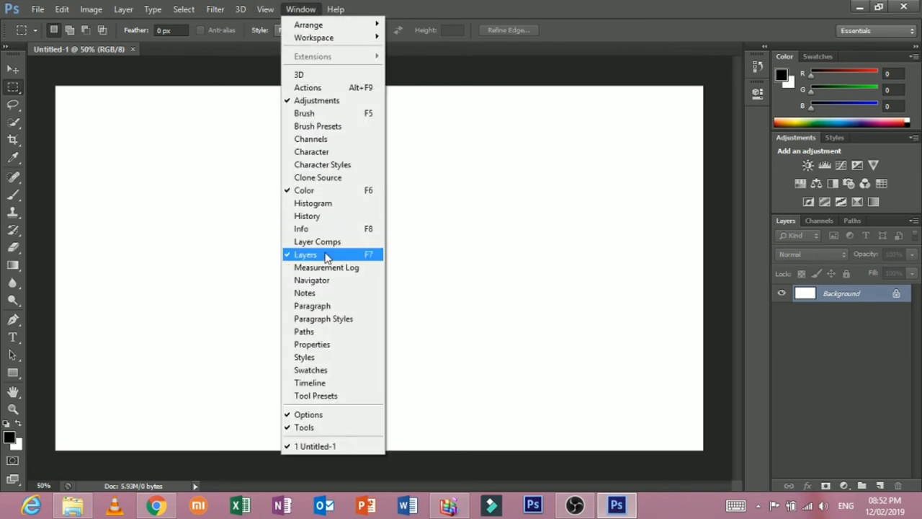
mouse_move(323, 319)
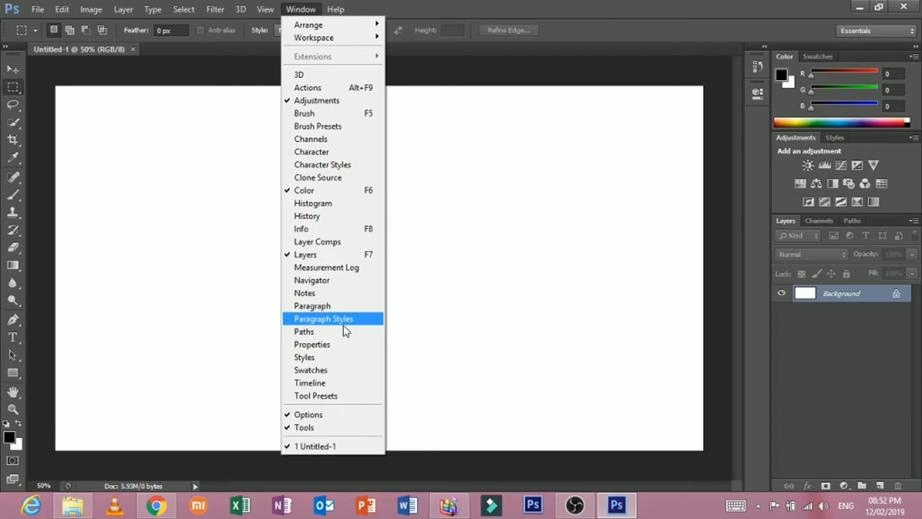
left_click(310, 384)
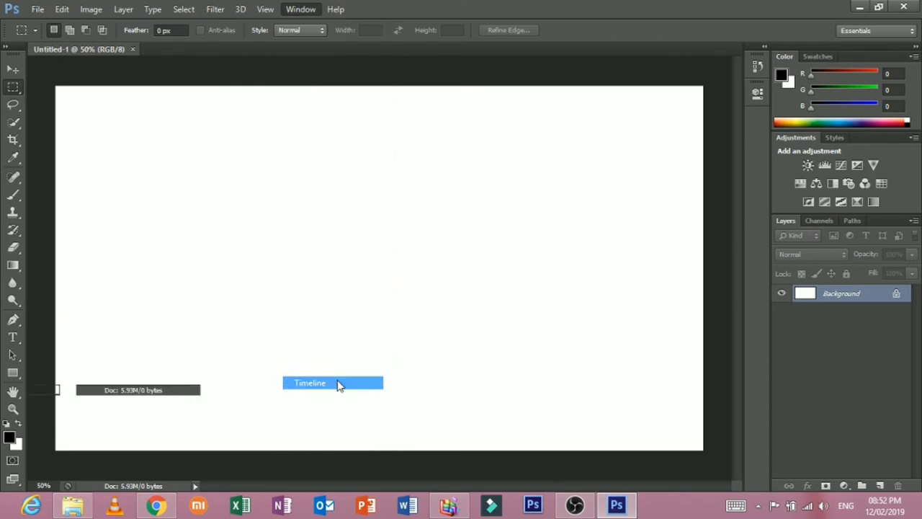
left_click(308, 383)
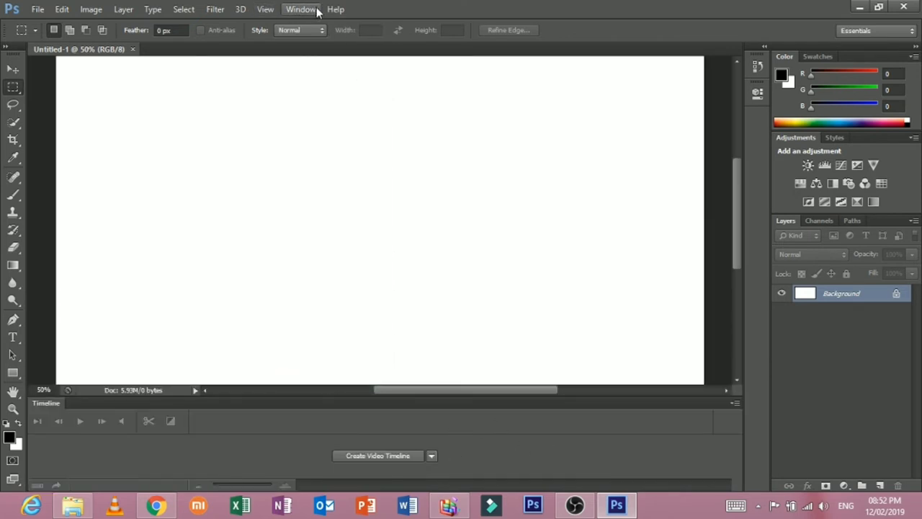
left_click(301, 9)
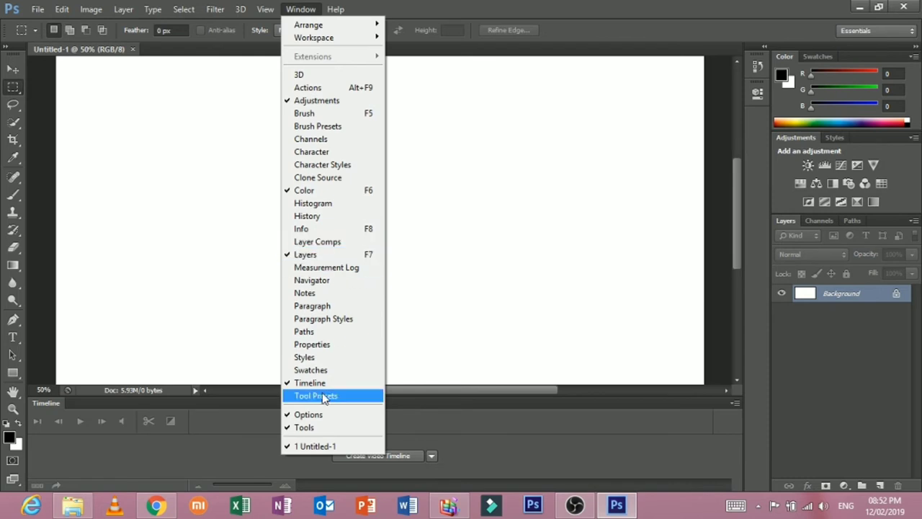
left_click(336, 9)
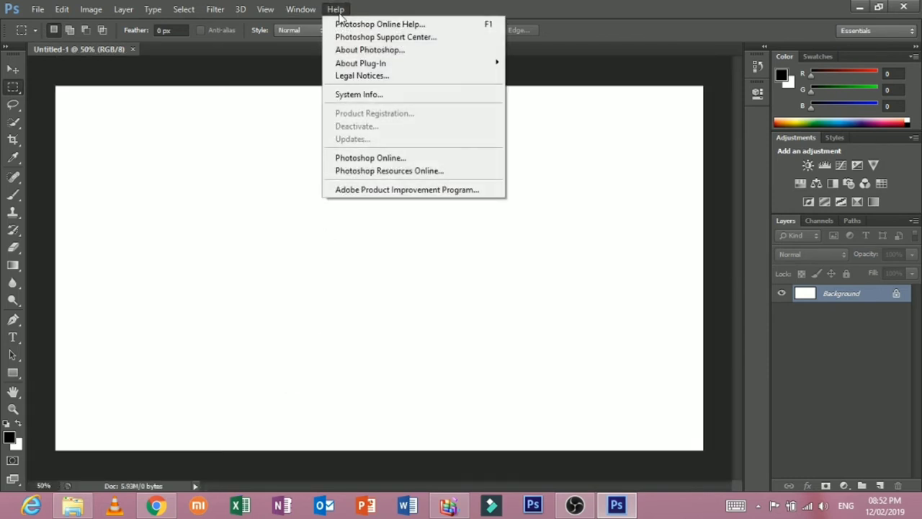
mouse_move(358, 95)
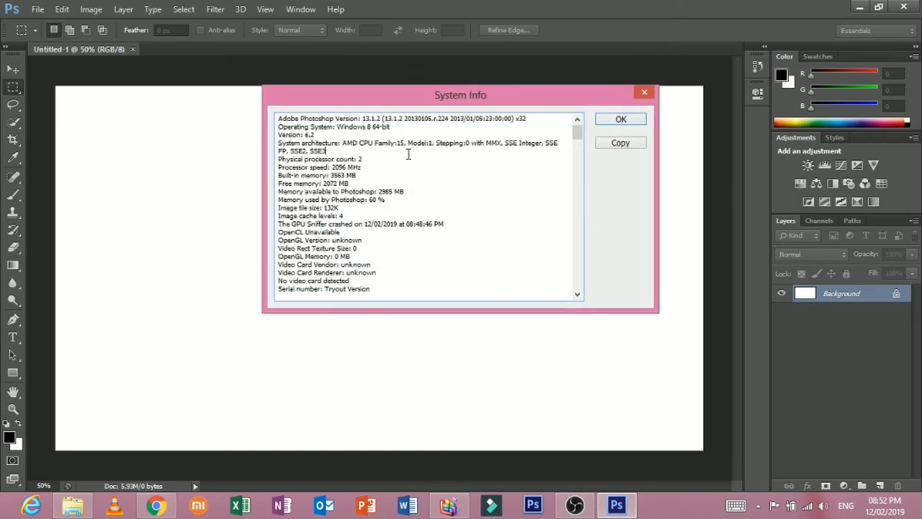
scroll("down", 3)
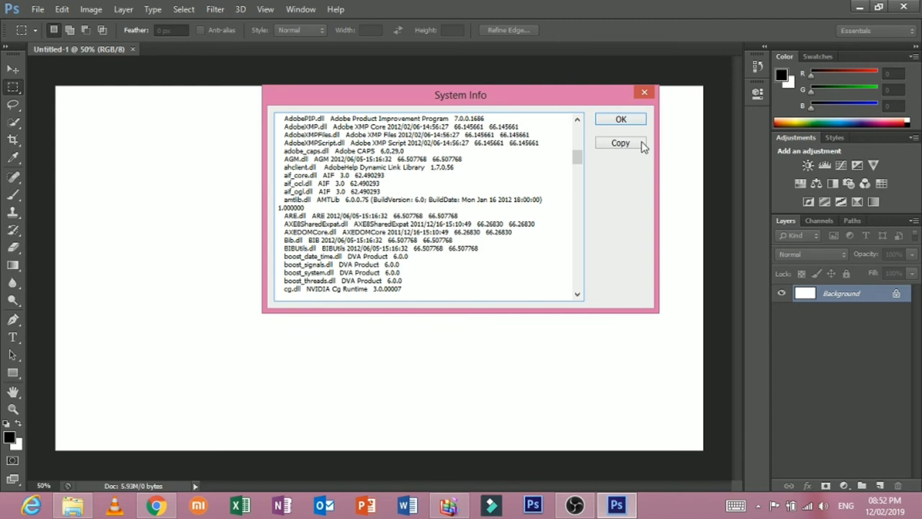
left_click(620, 118)
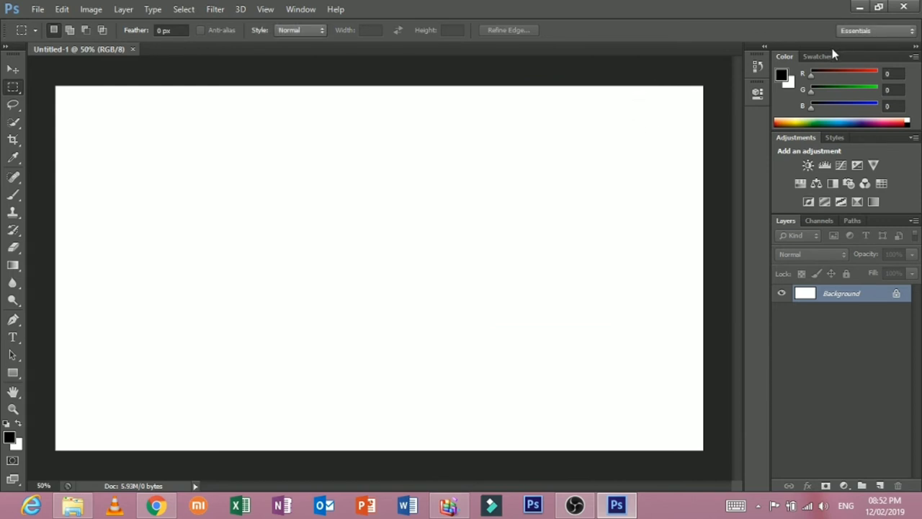
mouse_move(12, 64)
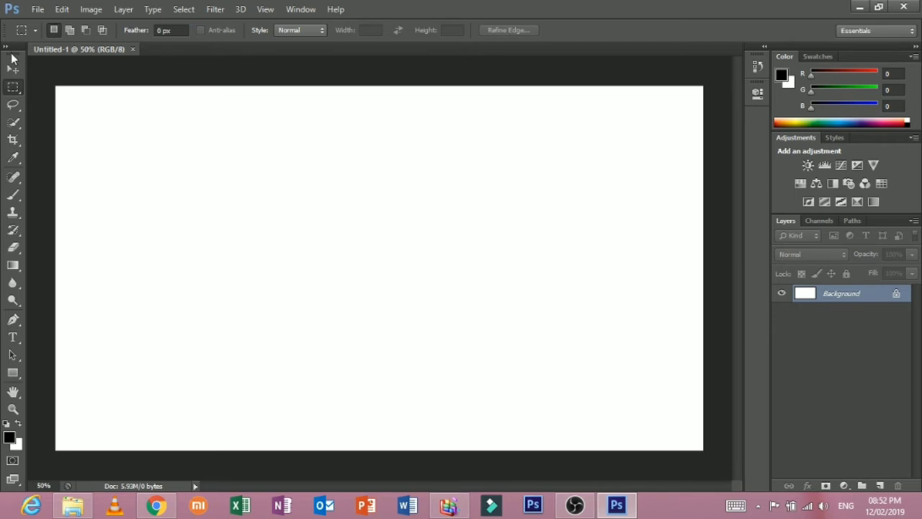
mouse_move(15, 69)
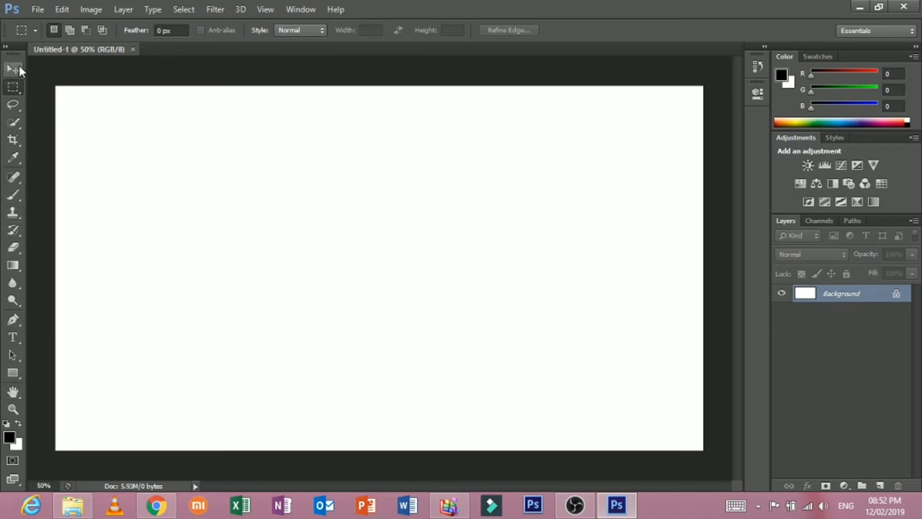
mouse_move(403, 32)
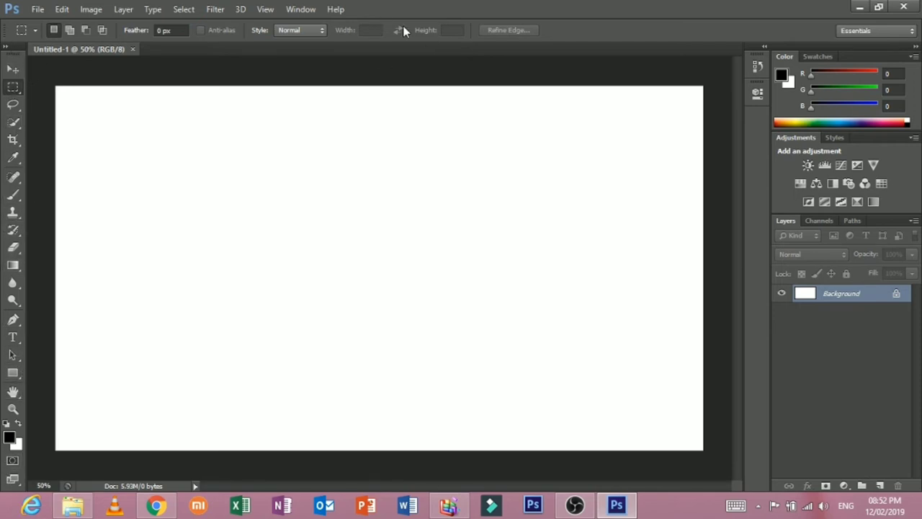
left_click(300, 9)
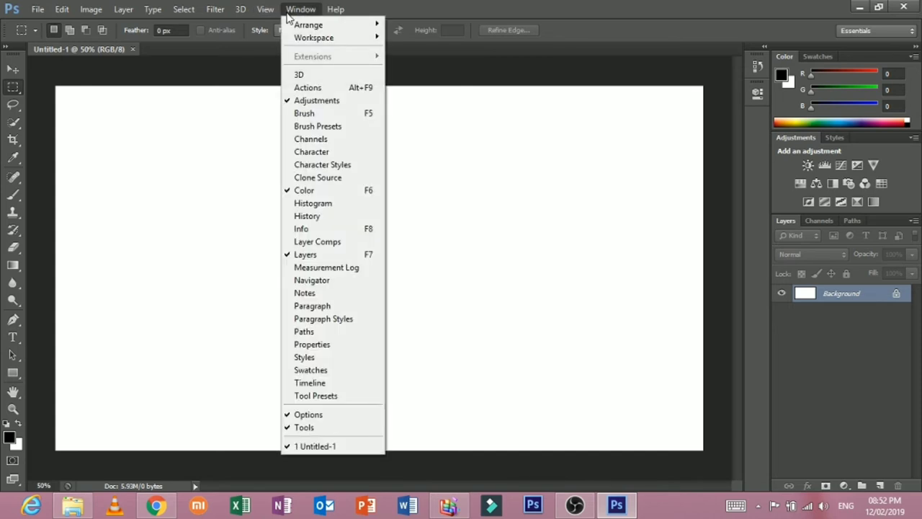
mouse_move(323, 165)
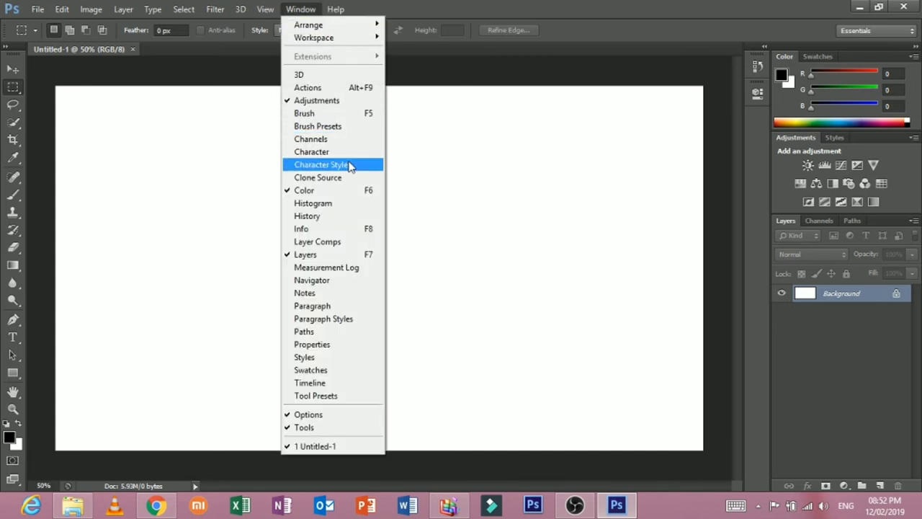
mouse_move(306, 254)
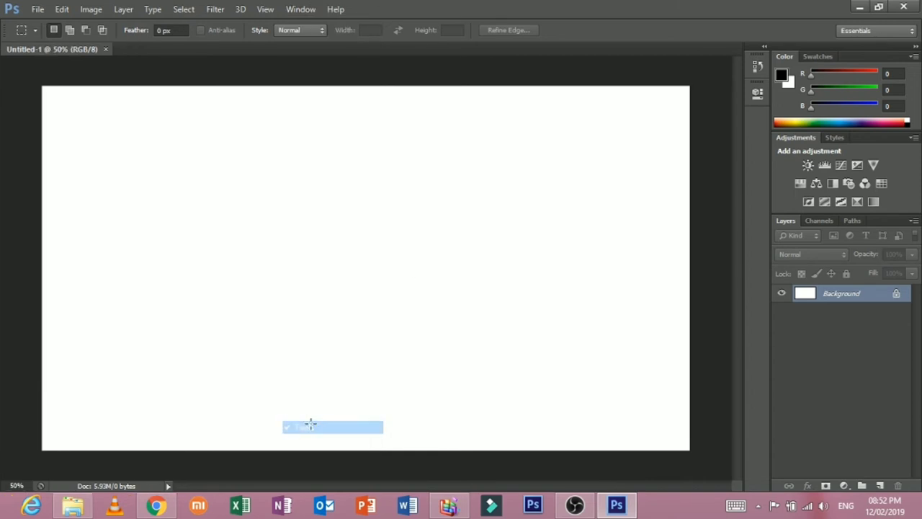
left_click(300, 8)
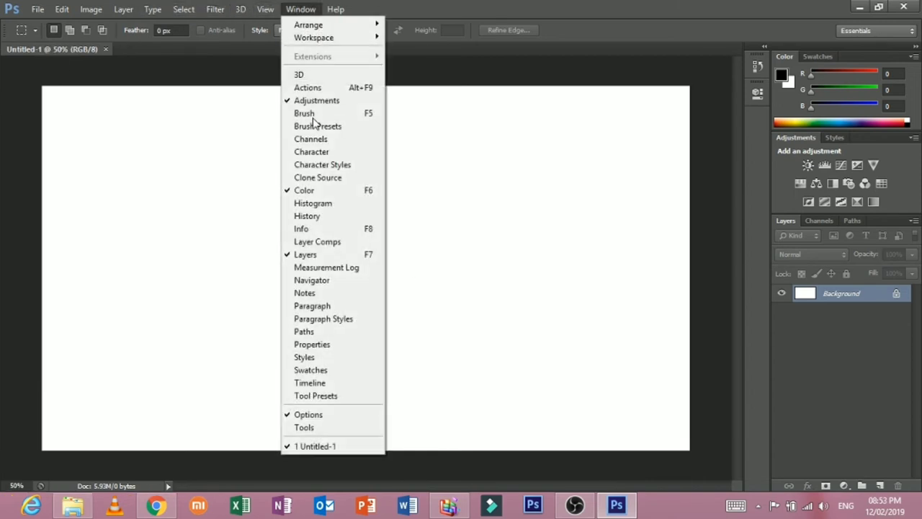
left_click(300, 9)
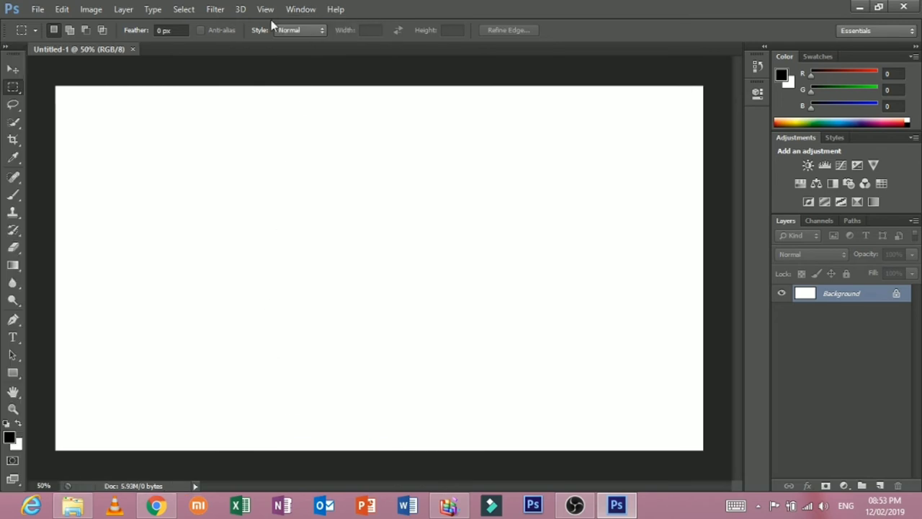
left_click(300, 9)
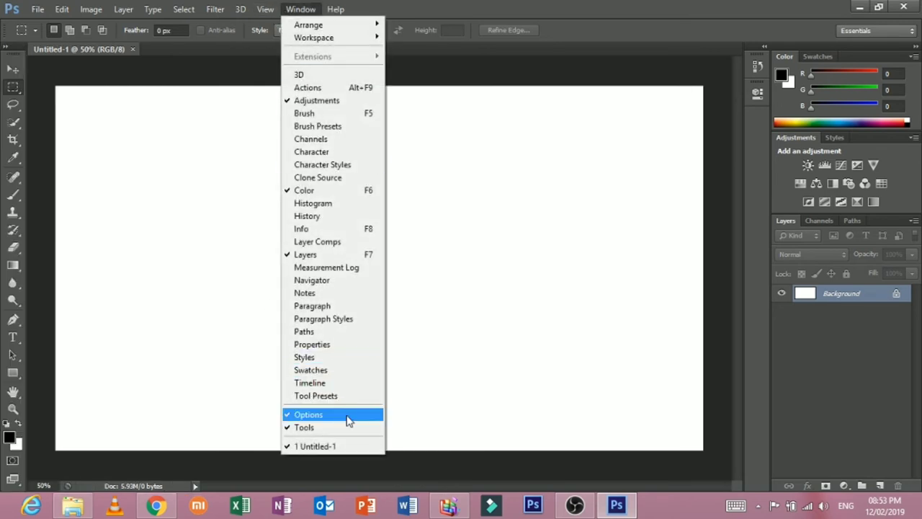
left_click(309, 415)
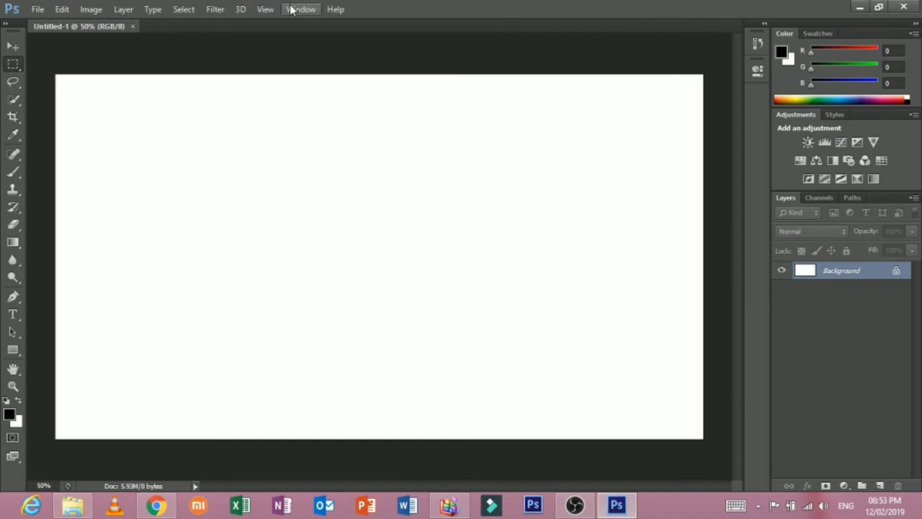
left_click(301, 9)
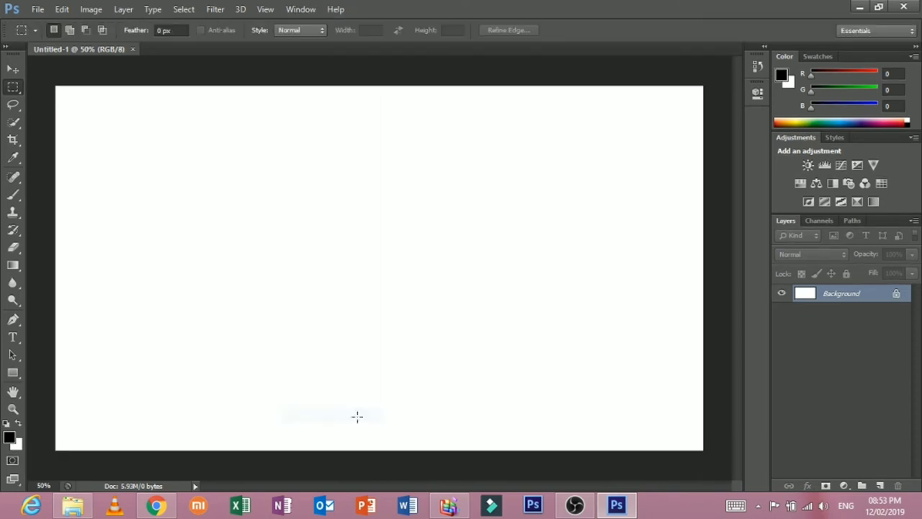
left_click(300, 9)
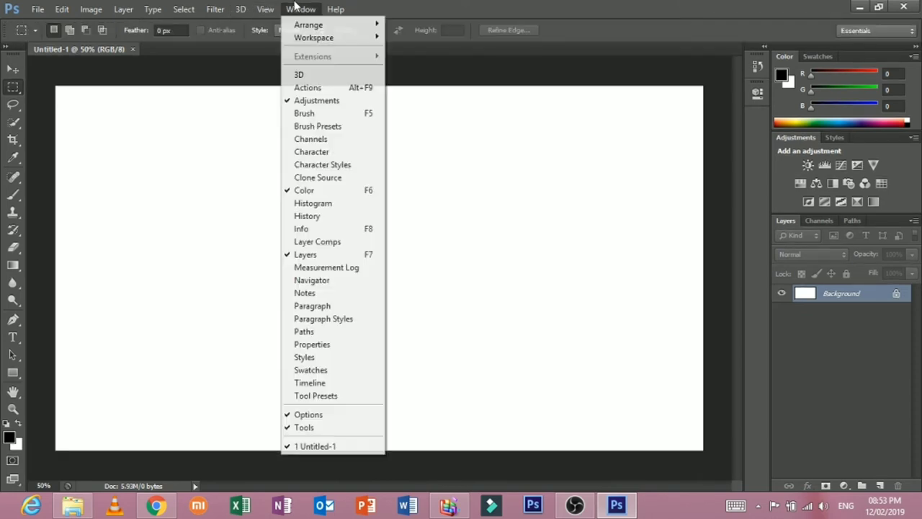
mouse_move(331, 113)
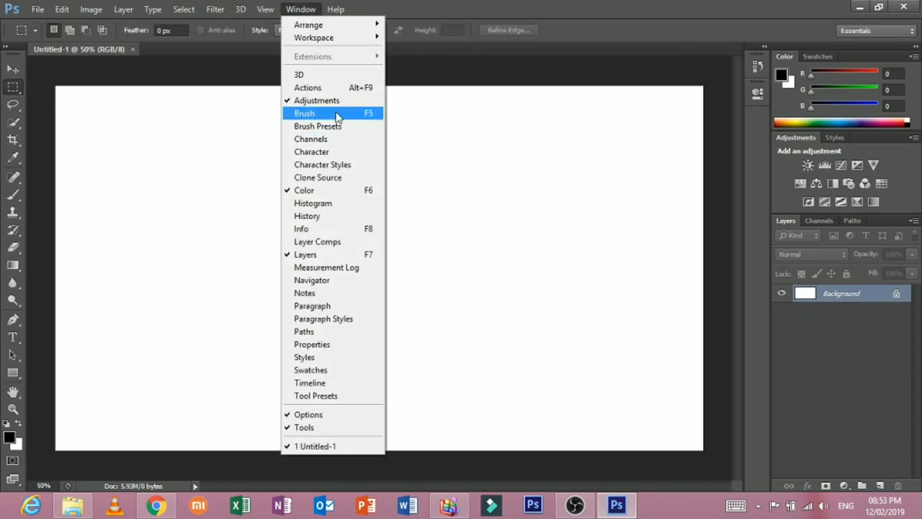
mouse_move(323, 191)
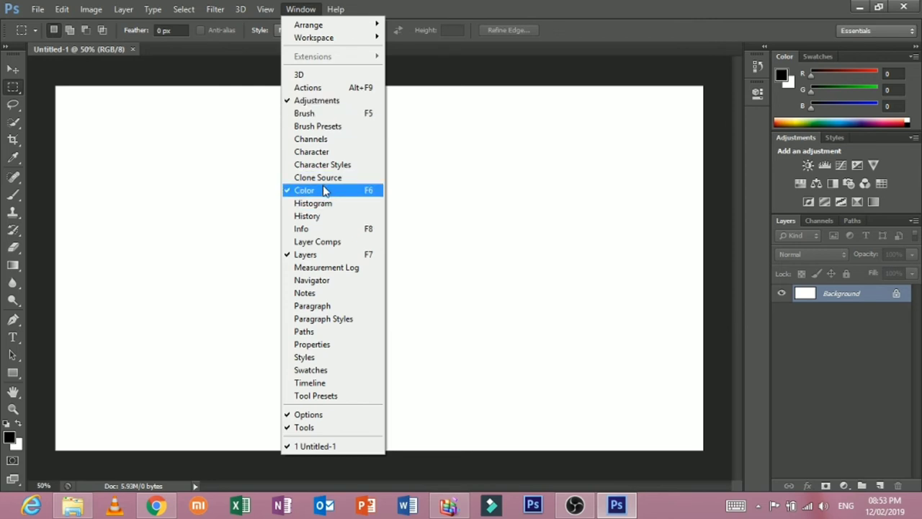
mouse_move(424, 191)
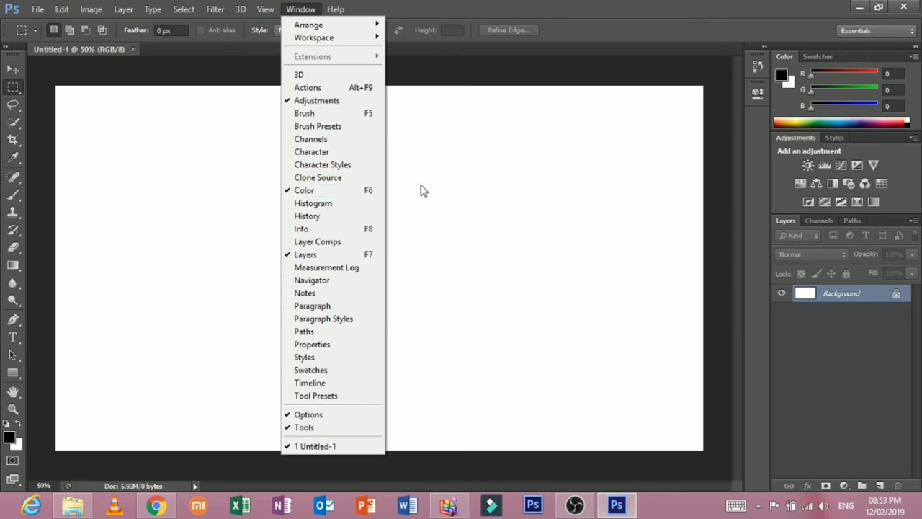
mouse_move(839, 331)
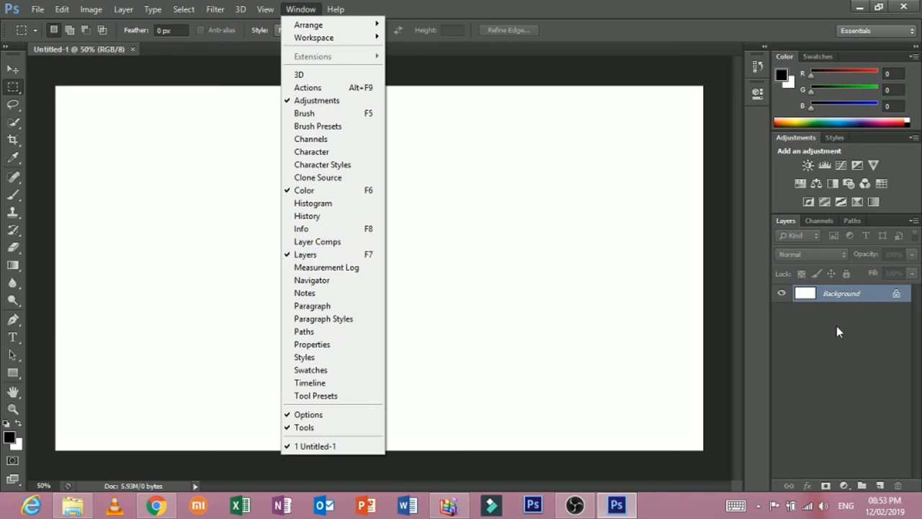
mouse_move(492, 262)
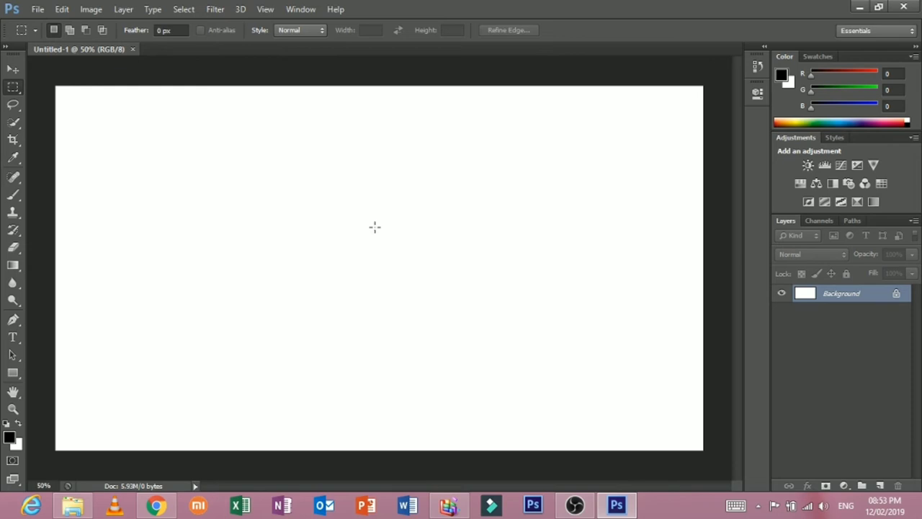
mouse_move(272, 207)
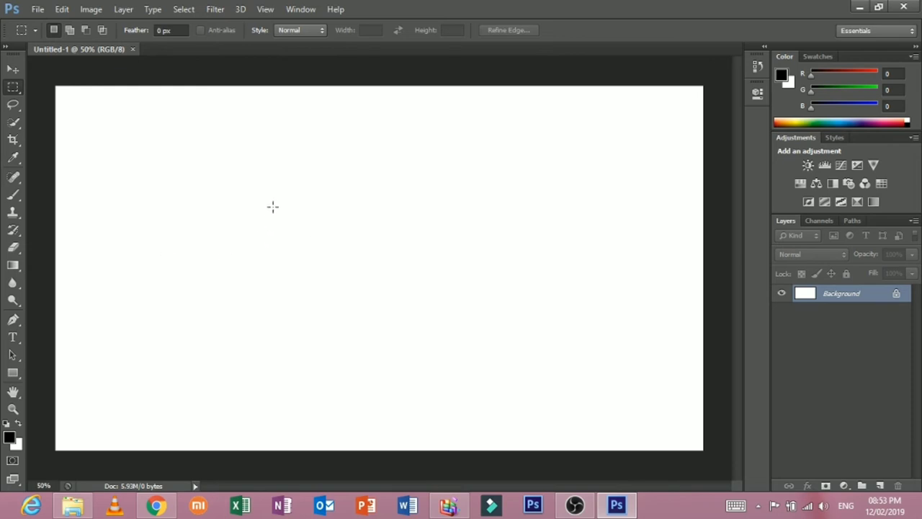
mouse_move(17, 201)
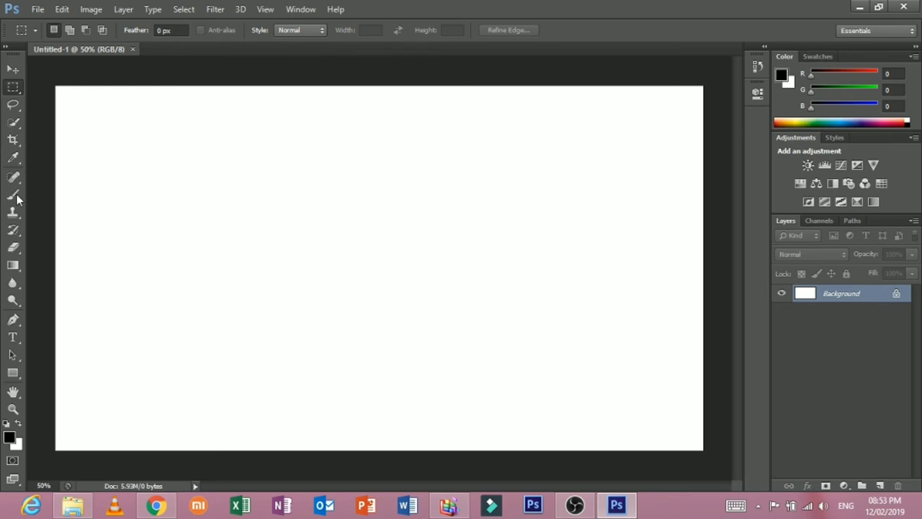
mouse_move(657, 142)
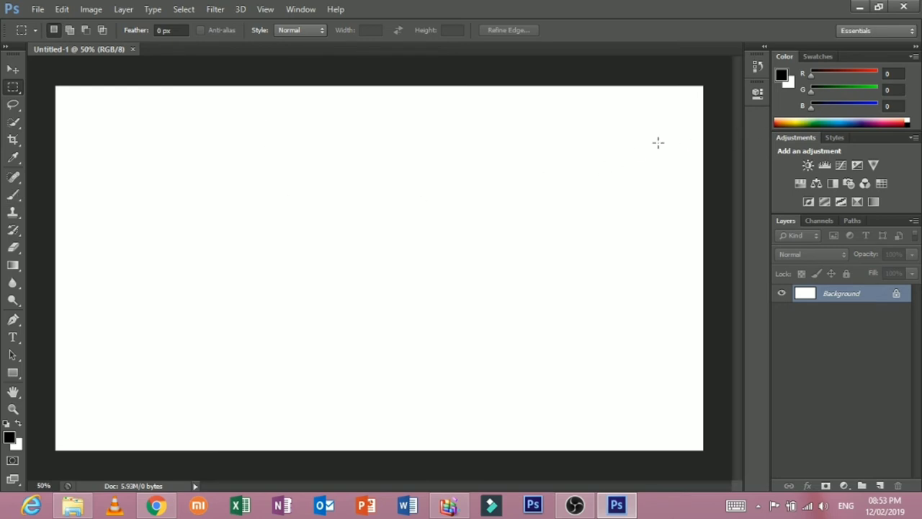
Browse the Edit and File menus, ending on Edit to reach the Preferences categories
left_click(60, 9)
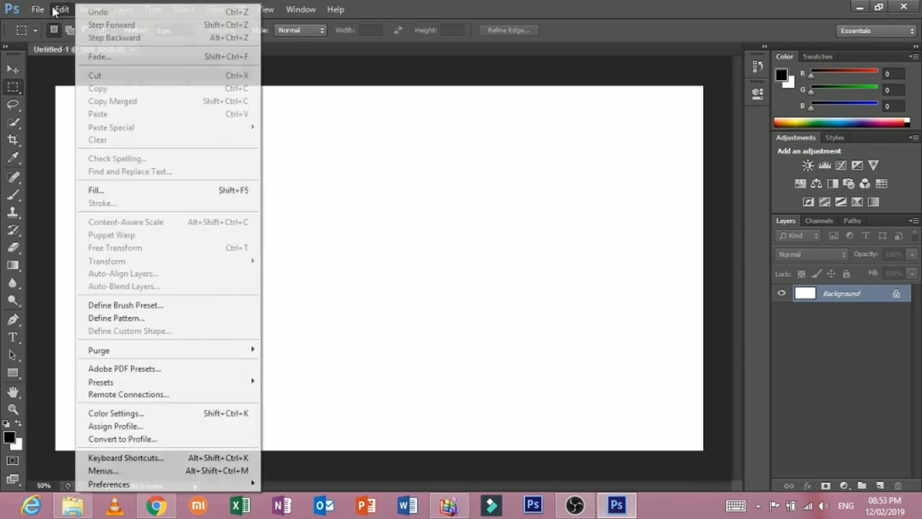
left_click(38, 9)
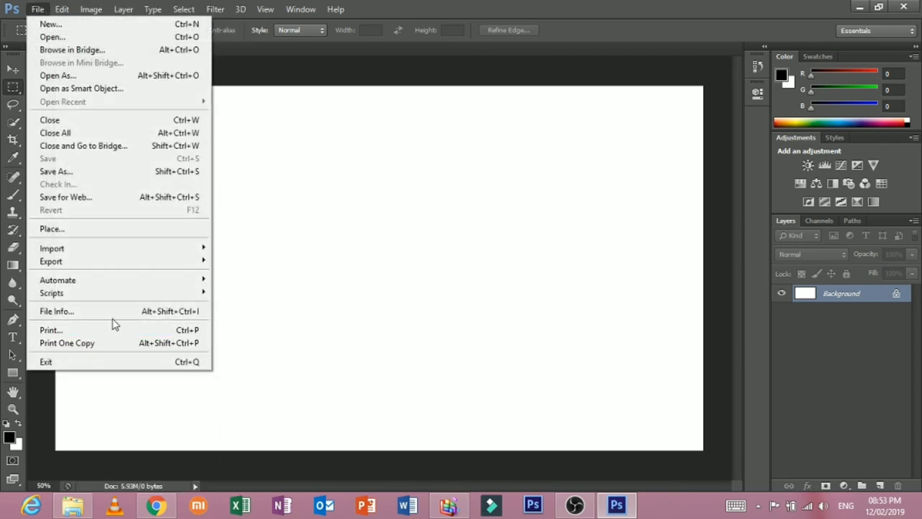
left_click(62, 8)
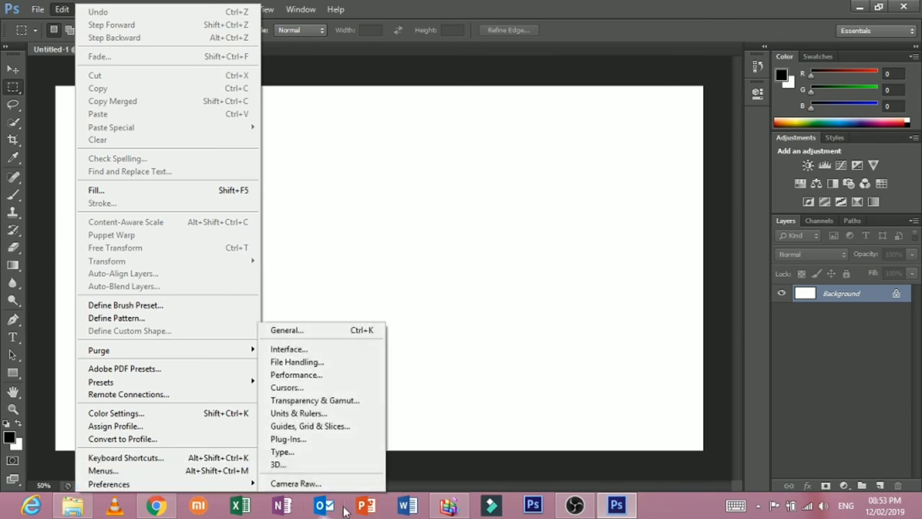
Browse General, File Handling, Transparency & Gamut, Guides, Plug-Ins and Type preference pages
left_click(285, 330)
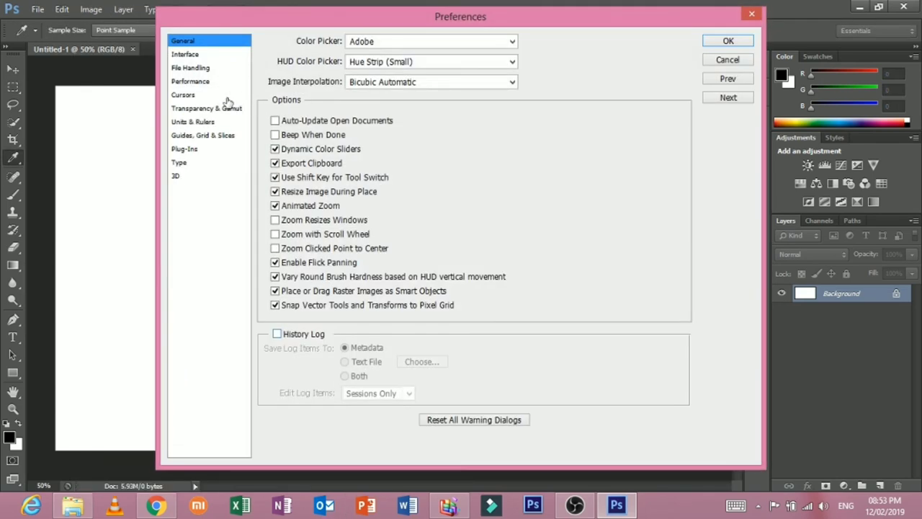
left_click(190, 68)
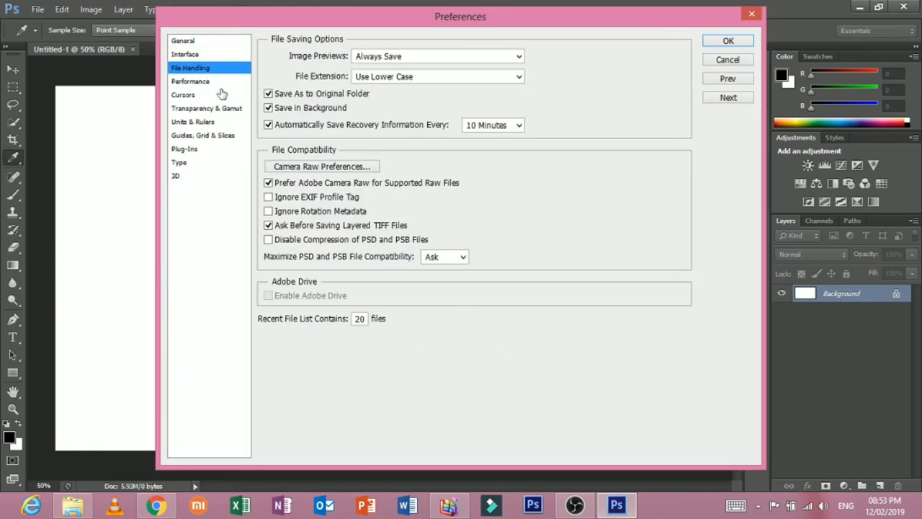
left_click(207, 108)
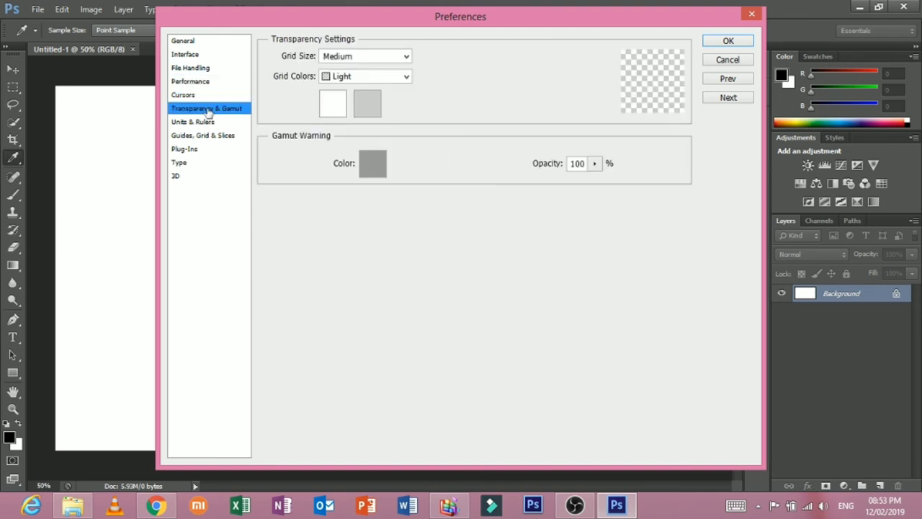
left_click(201, 136)
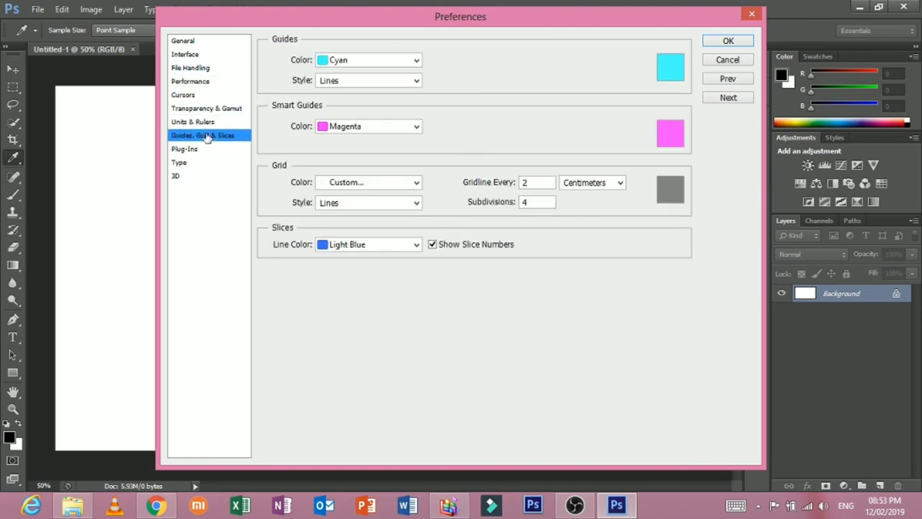
left_click(184, 148)
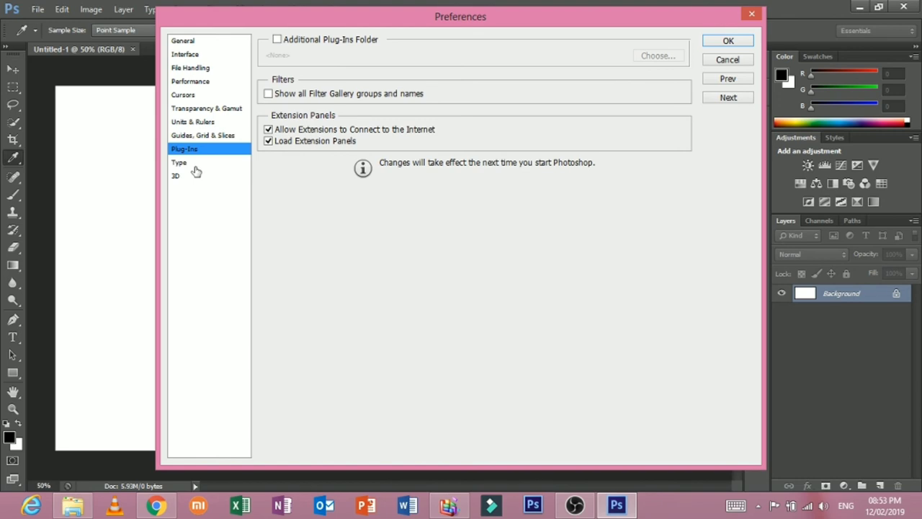
left_click(178, 161)
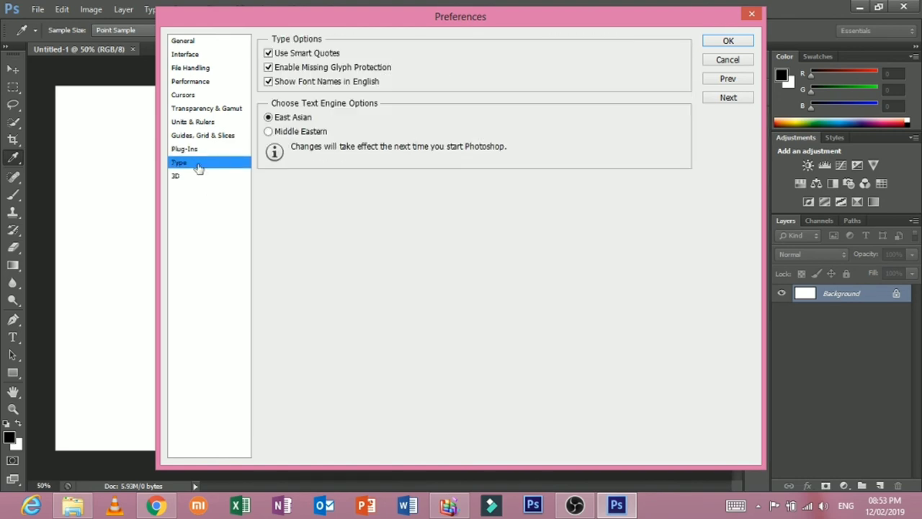
Choose the Middle Eastern text engine and apply the preferences
left_click(268, 131)
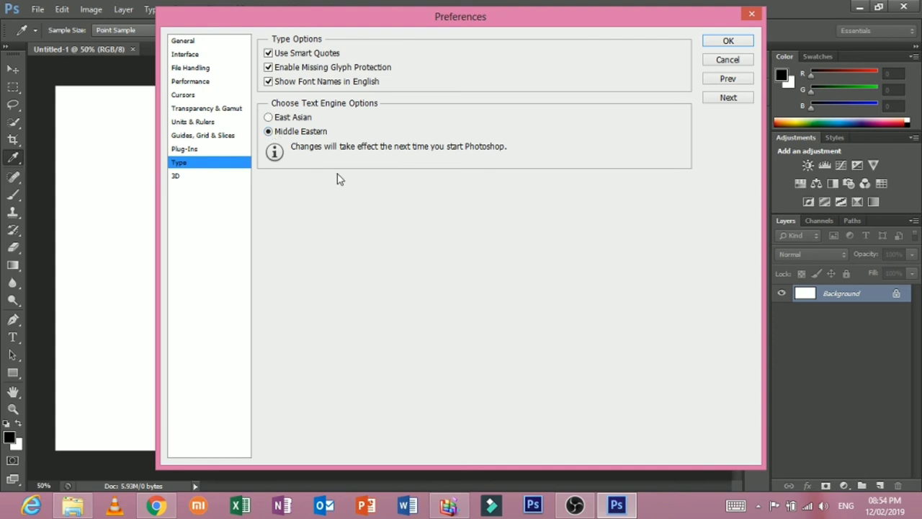
mouse_move(363, 141)
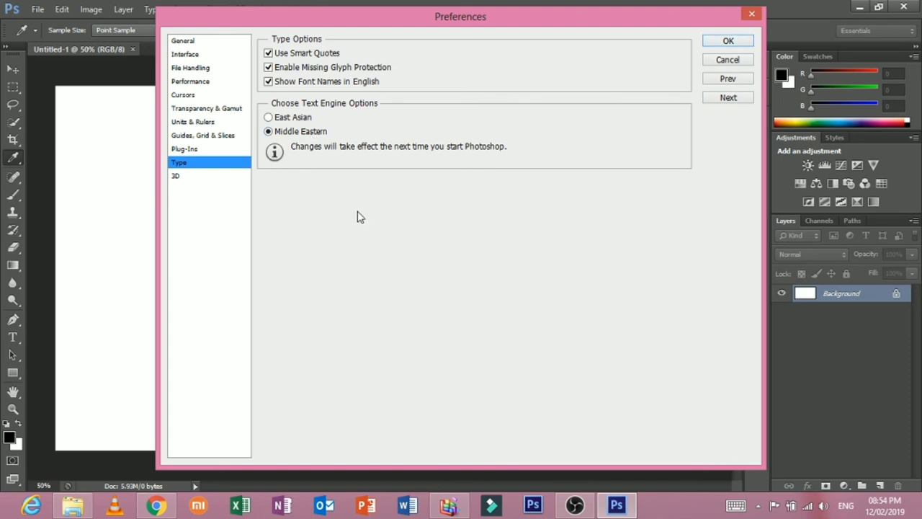
mouse_move(372, 209)
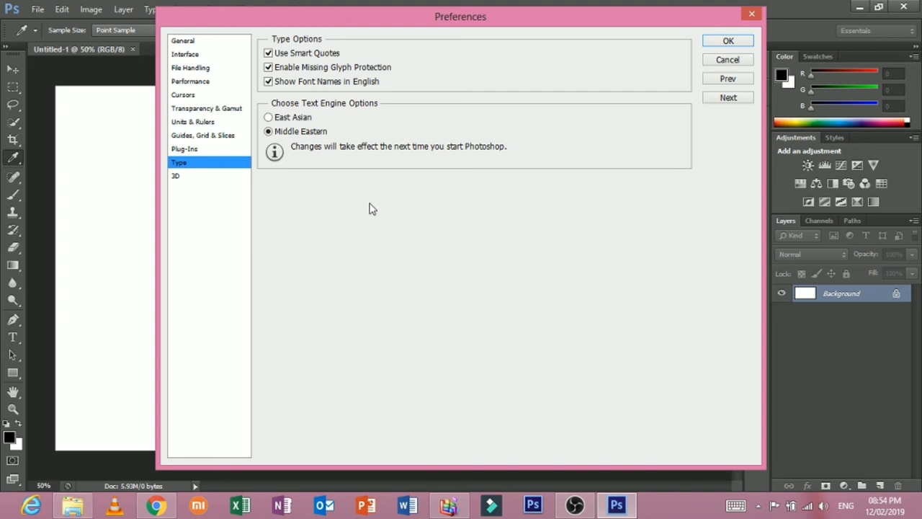
mouse_move(344, 141)
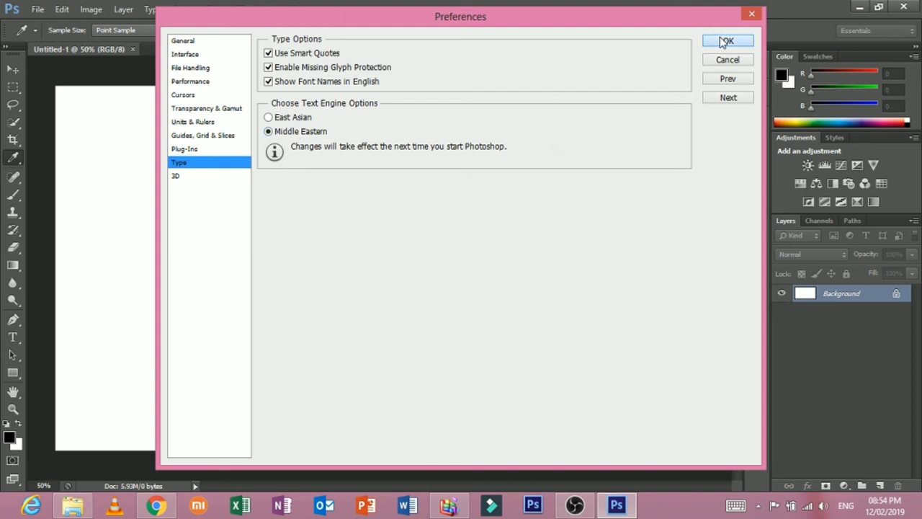
left_click(727, 40)
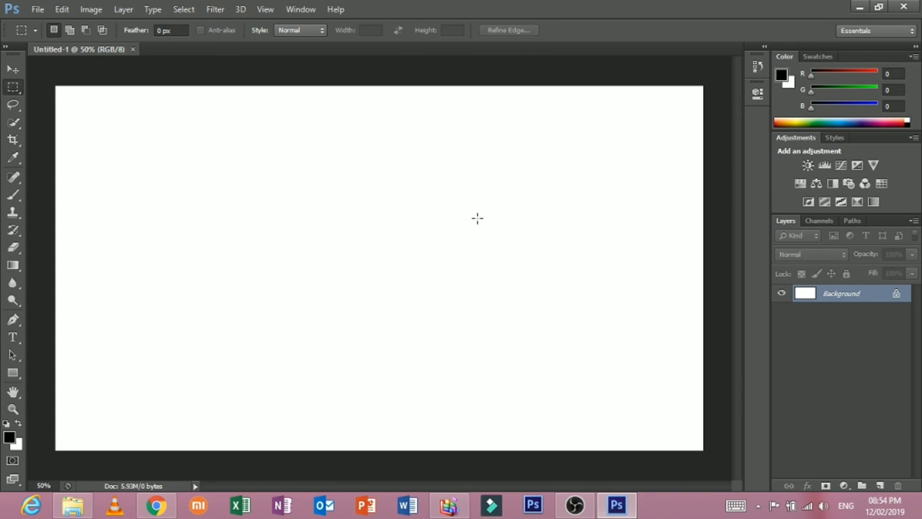
mouse_move(8, 165)
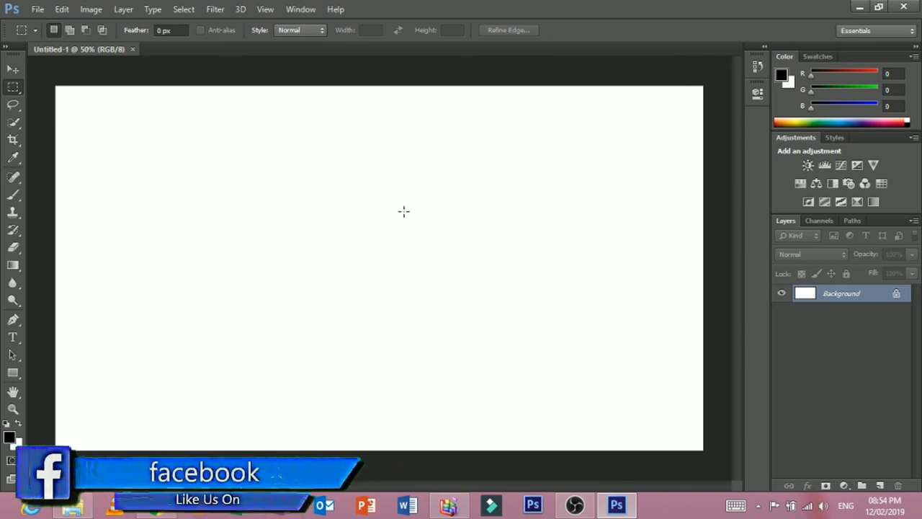
mouse_move(582, 142)
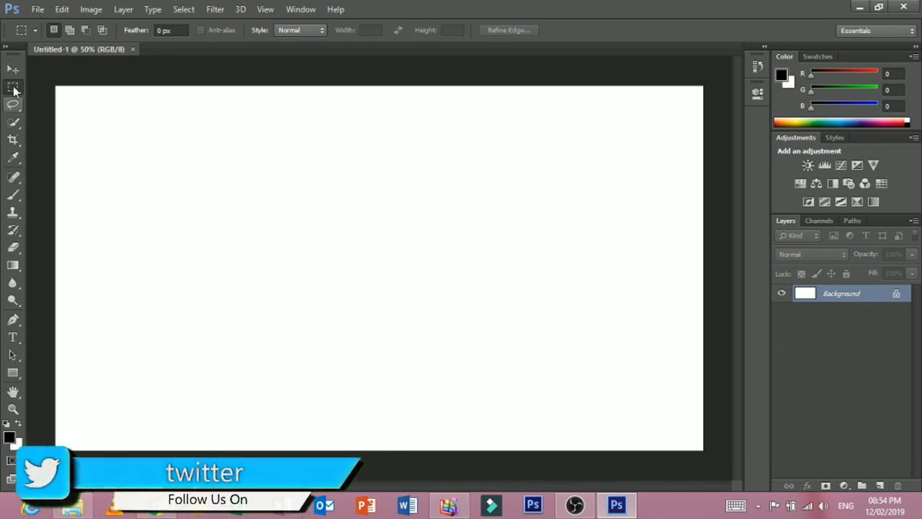
left_click(300, 8)
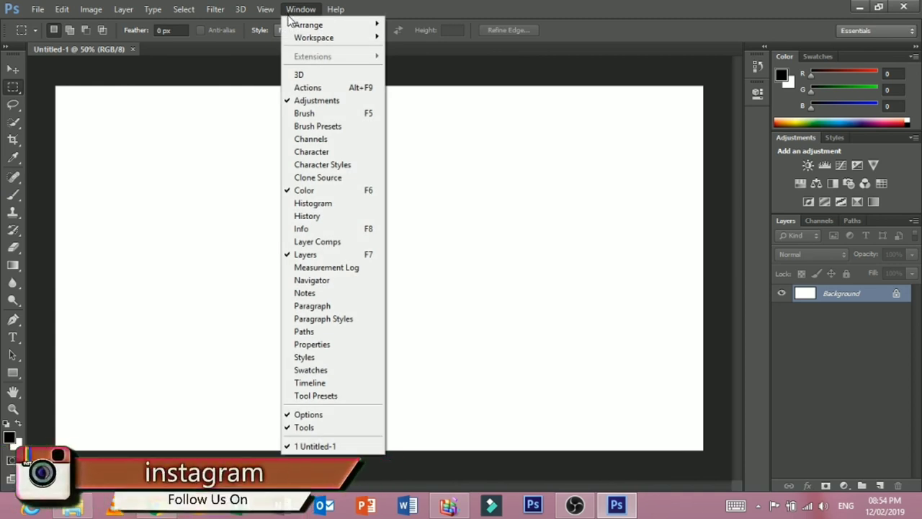
mouse_move(308, 25)
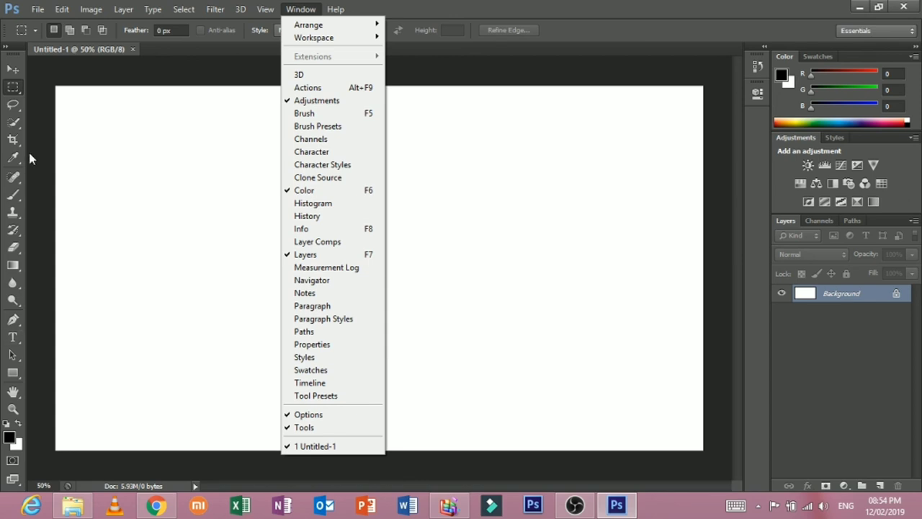
left_click(186, 86)
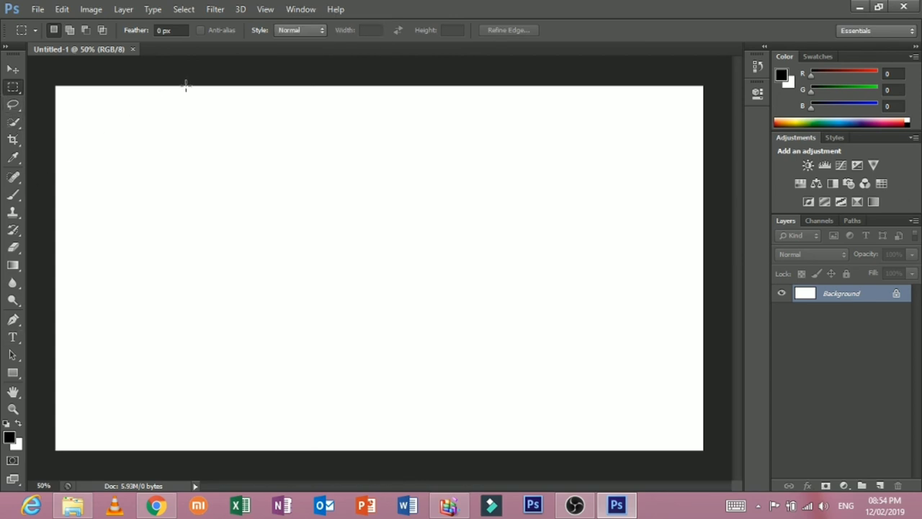
mouse_move(206, 115)
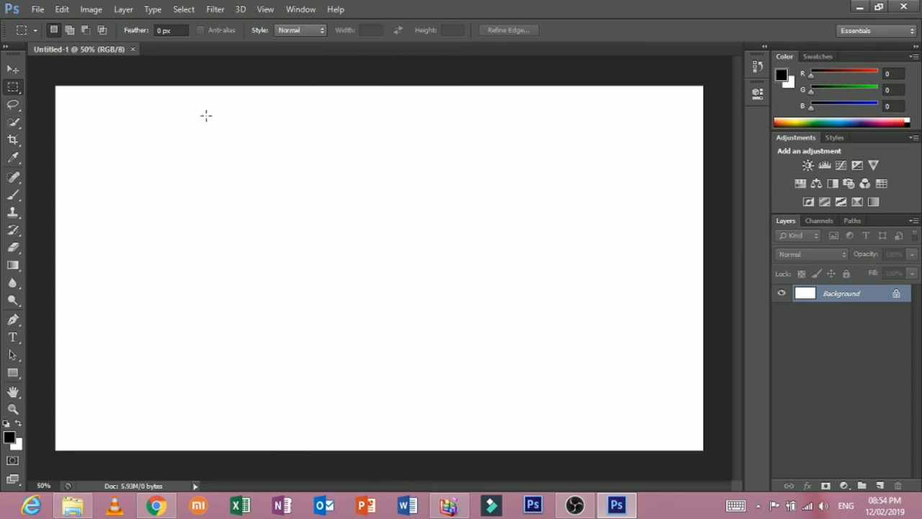
mouse_move(582, 53)
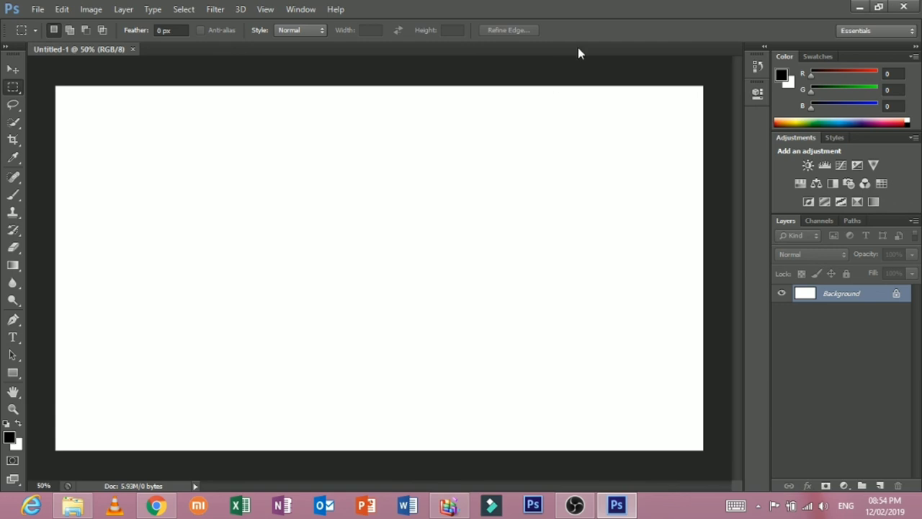